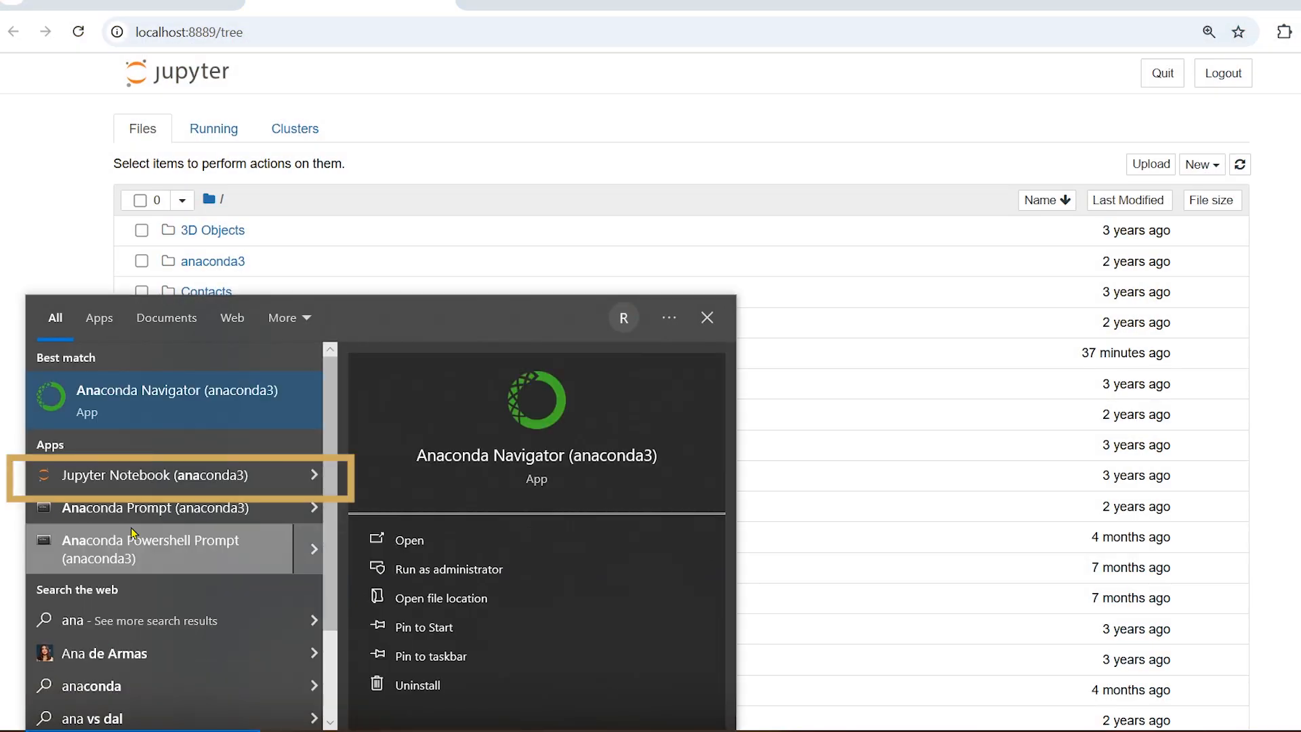
Launch Jupyter and create a Python 3 notebook named 'Sales Analysis Using Deepseek AI python, pandas, numpy, matplotlib'
click(153, 474)
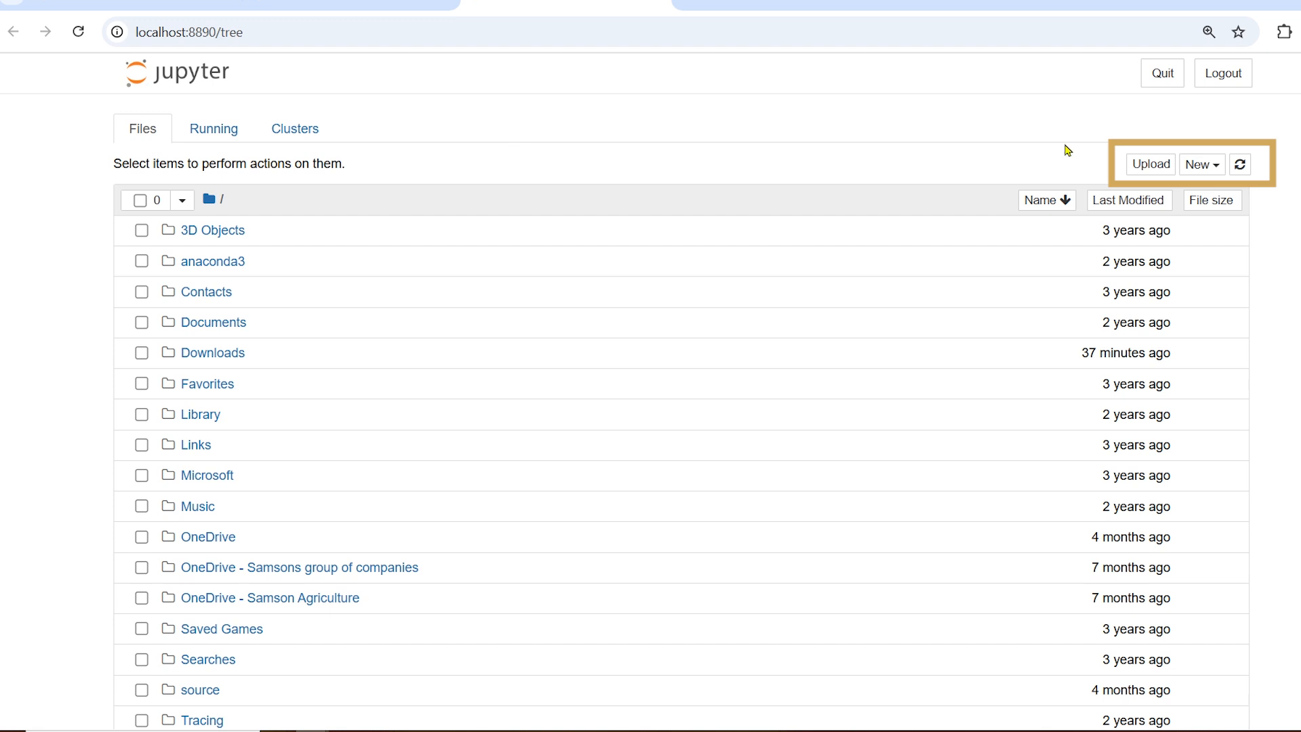
click(1200, 164)
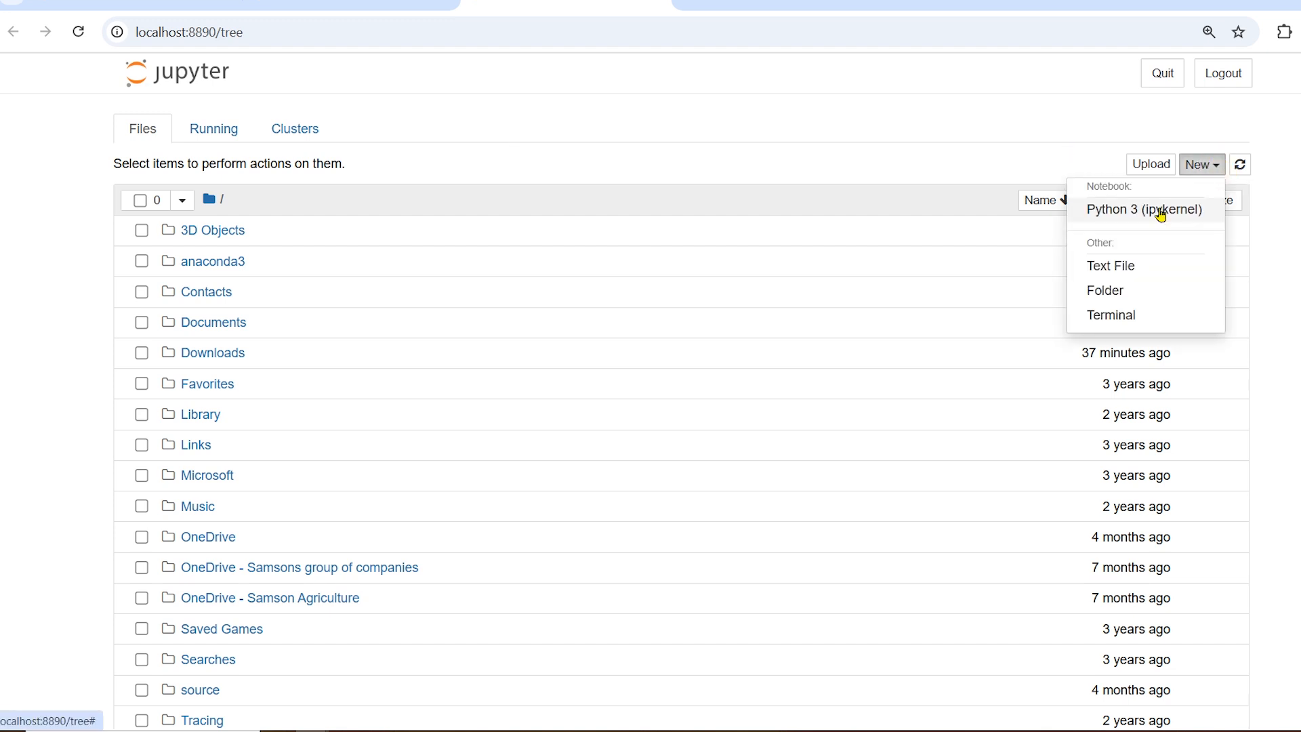
click(1144, 209)
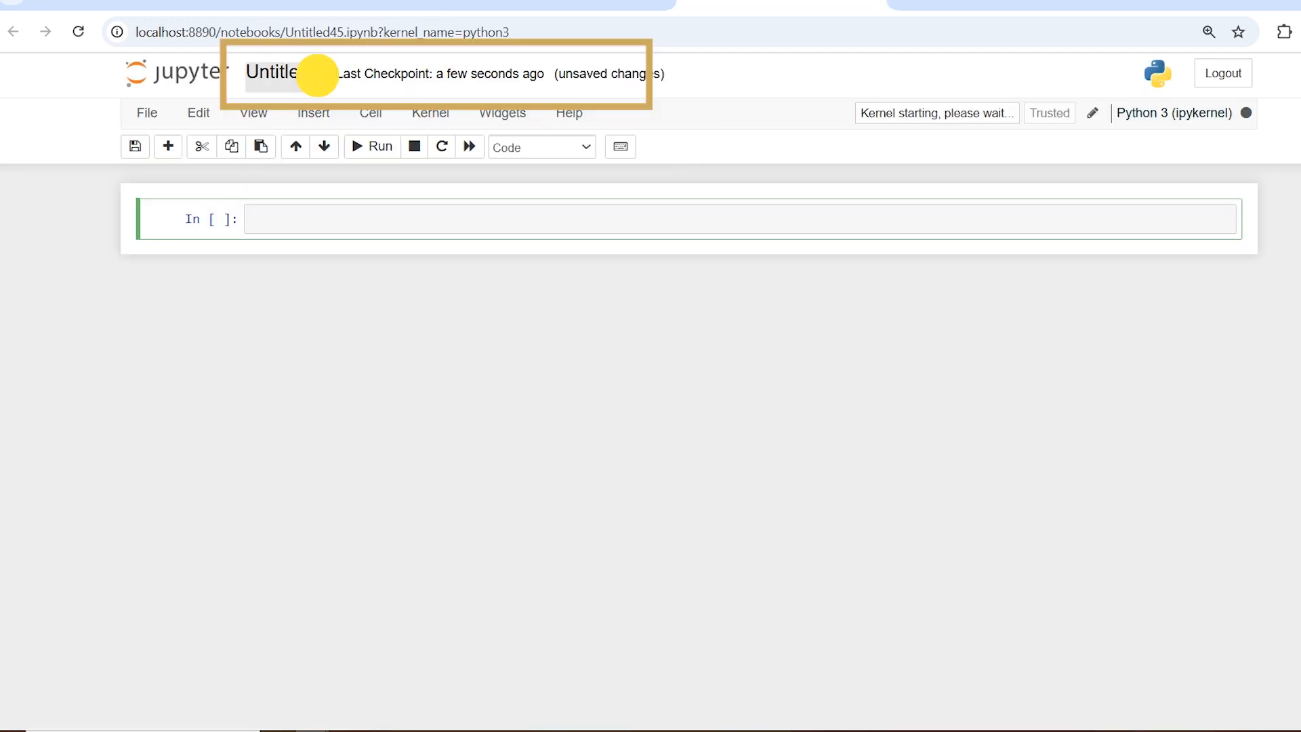
click(288, 73)
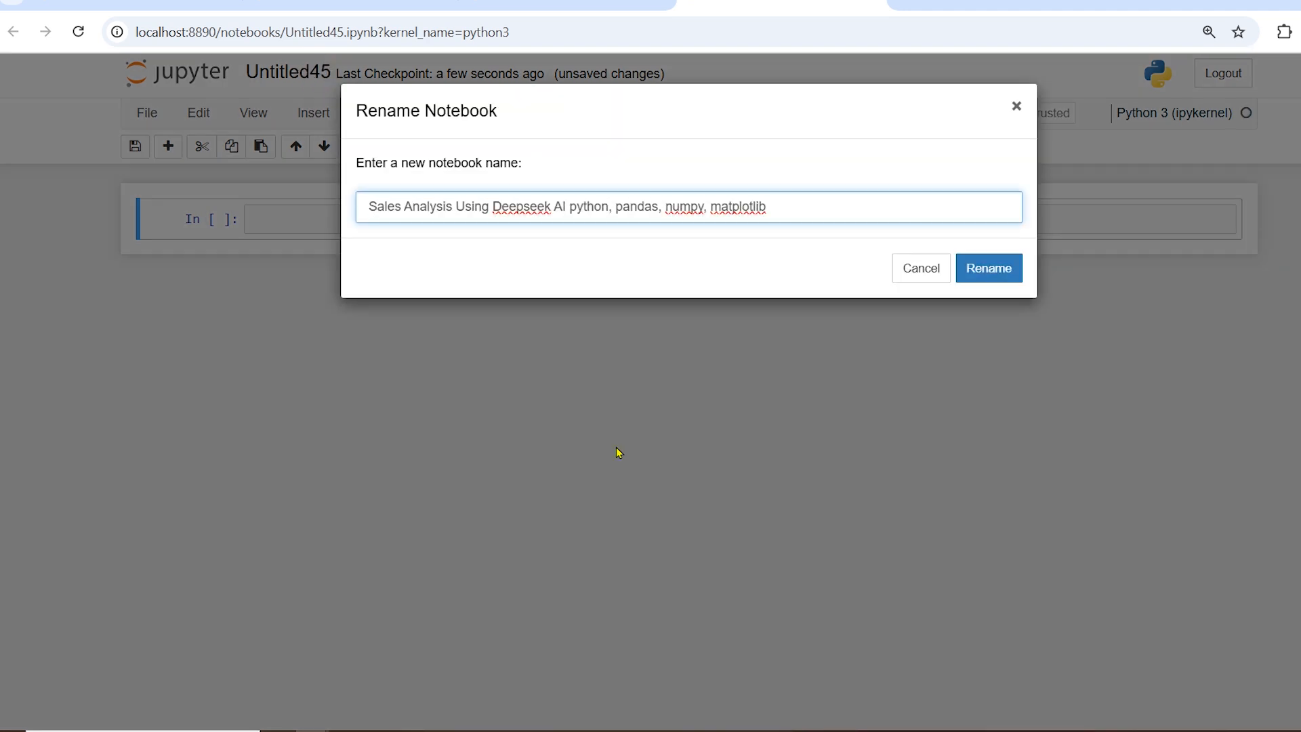
click(988, 268)
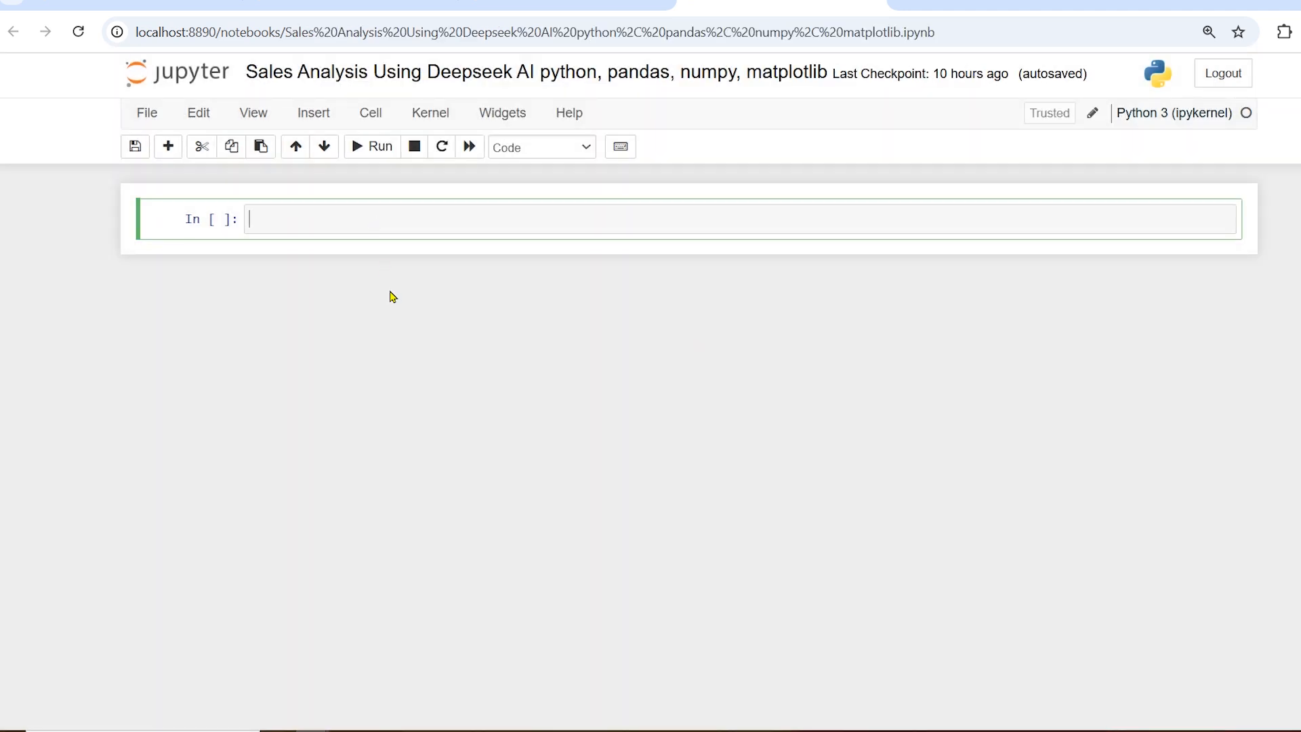
Enter 'Step 1: Importing Libraries and Loading Data' in the first cell and make it a Heading
text(Step 1: Importing Libraries and Loading Data)
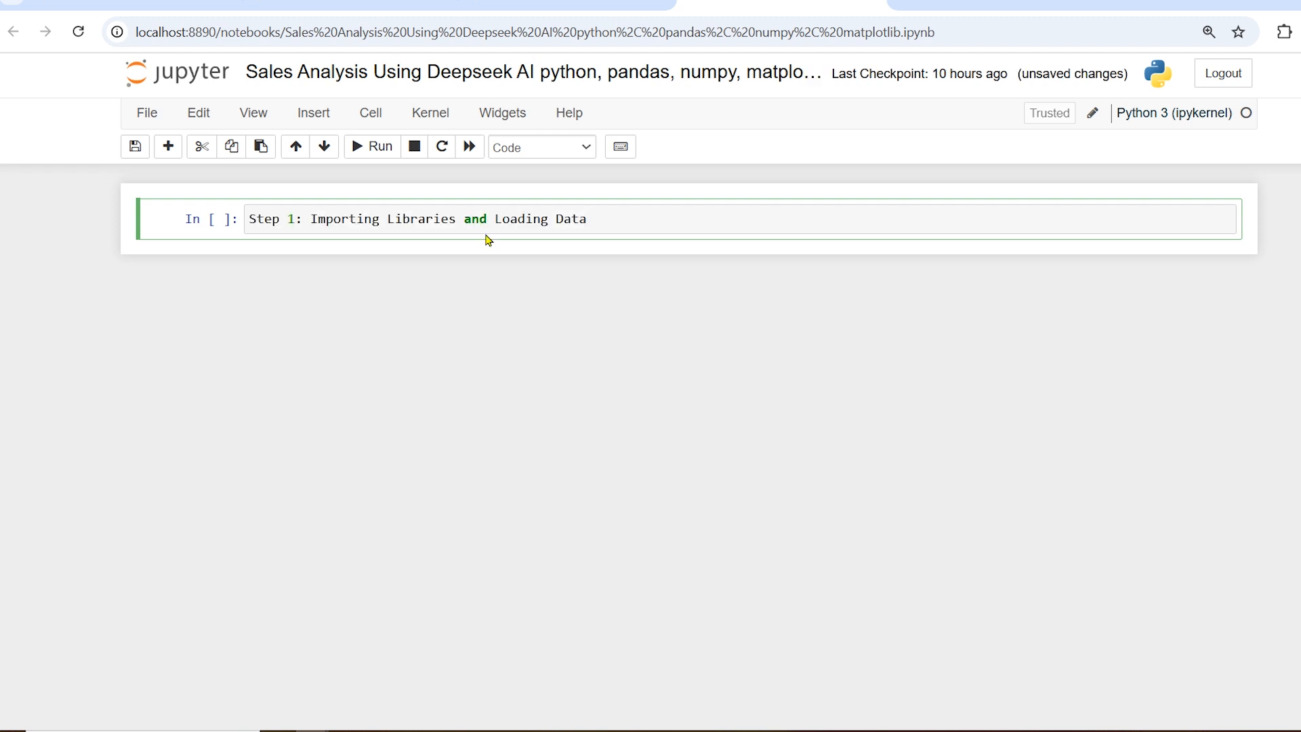
click(541, 147)
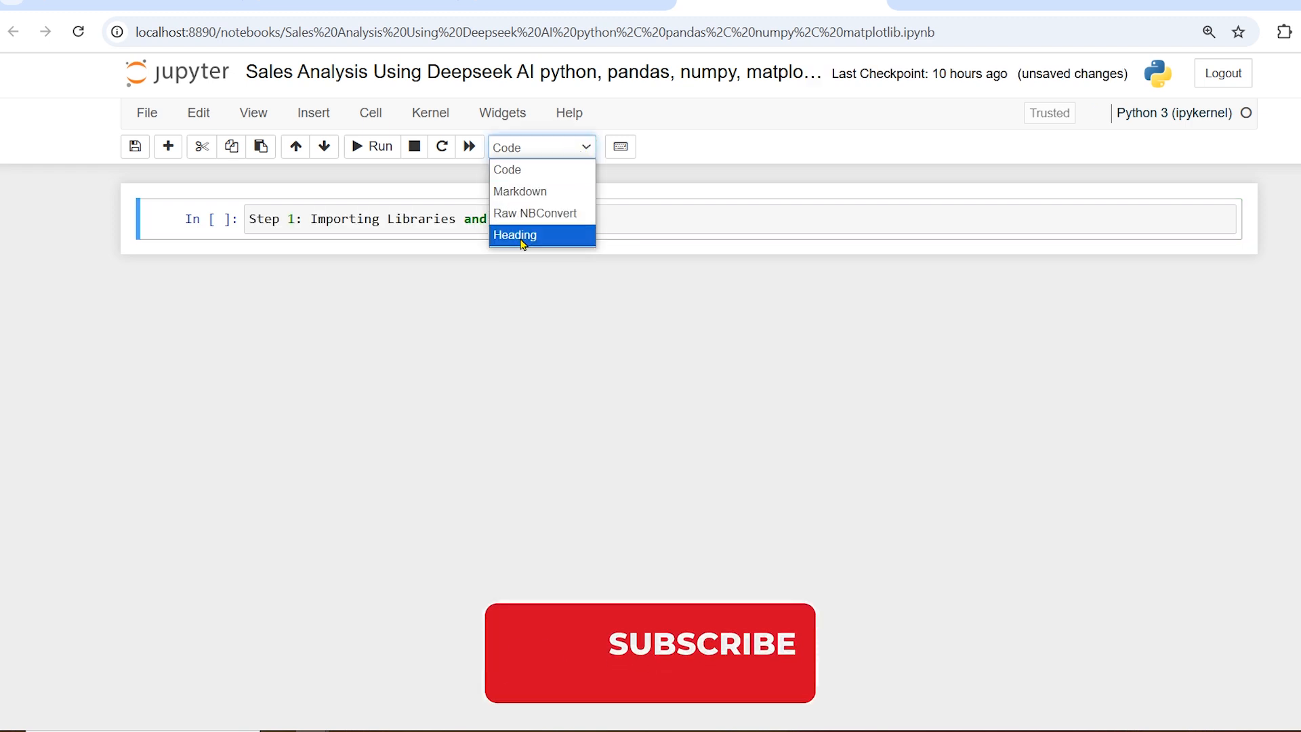
click(515, 235)
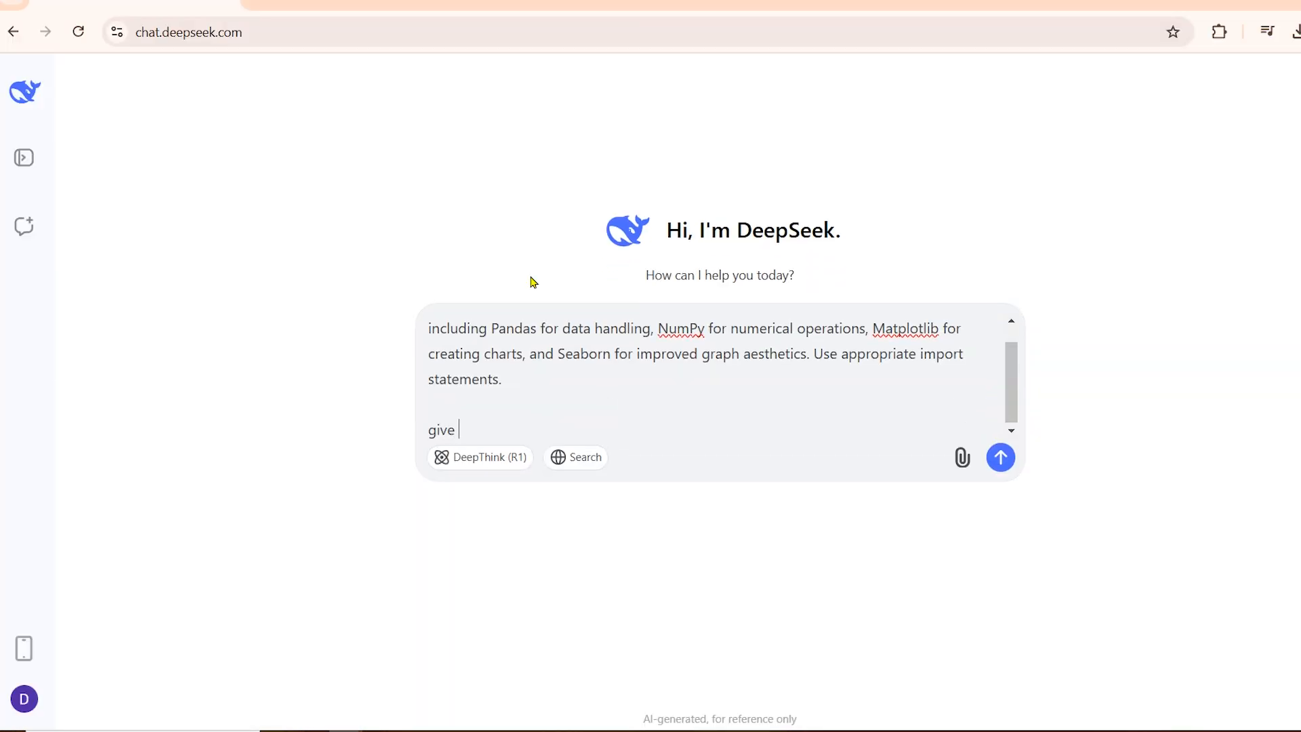
Send DeepSeek the prompt requesting Pandas, NumPy, Matplotlib and Seaborn import code
click(1000, 456)
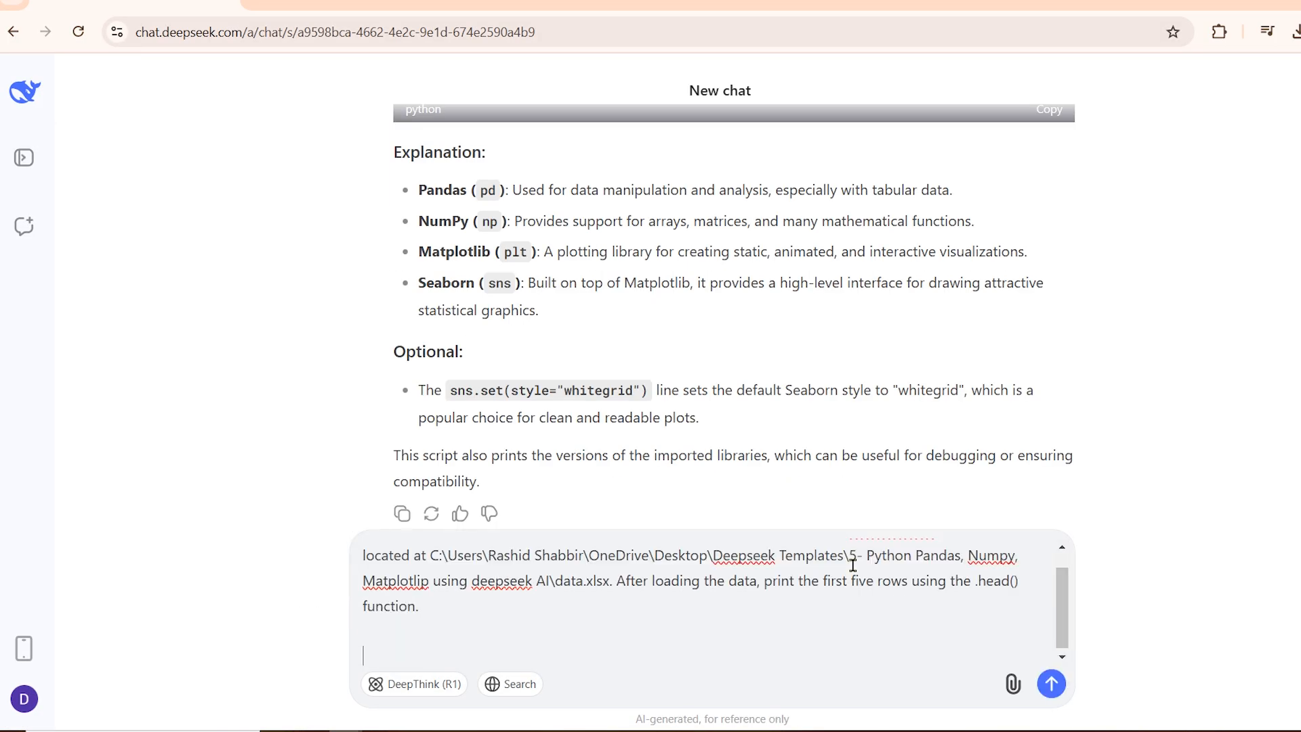
Send DeepSeek the request for code loading data.xlsx and printing its first five rows
click(1050, 683)
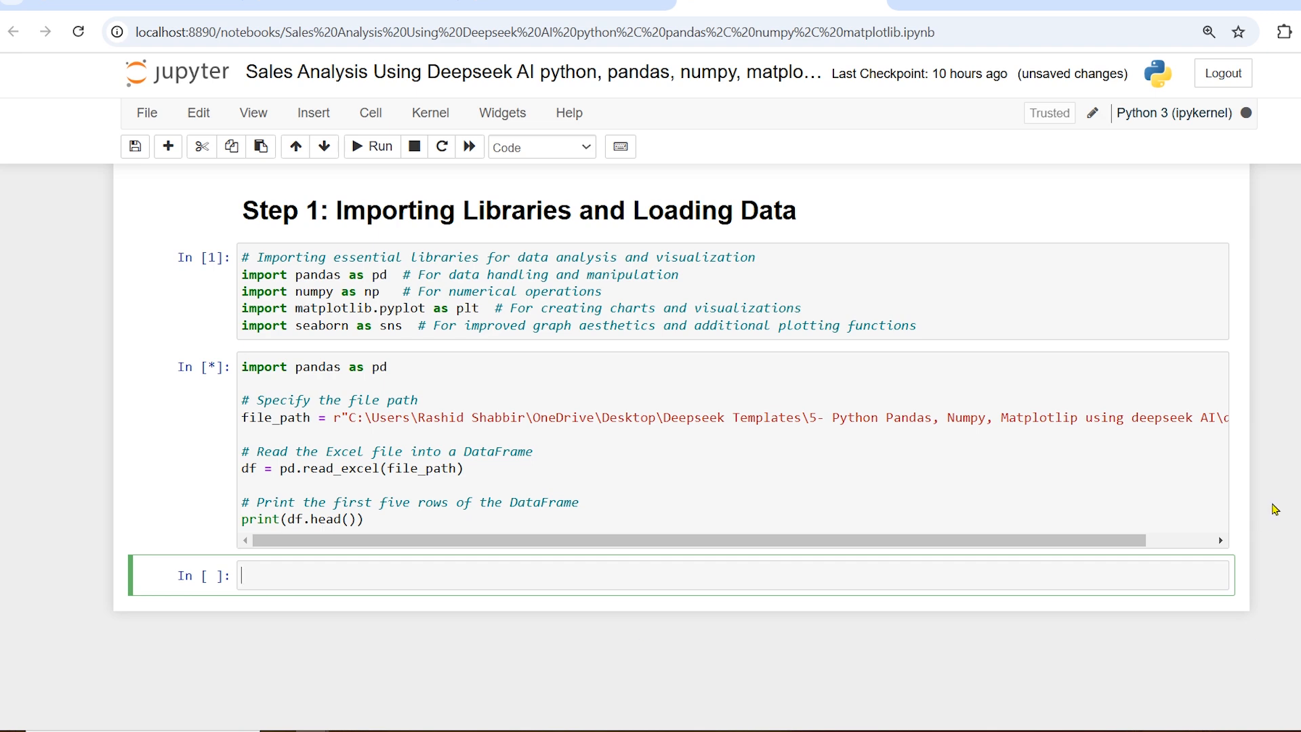
Run the read_excel cell and view the df.head() output of five sales rows
click(373, 146)
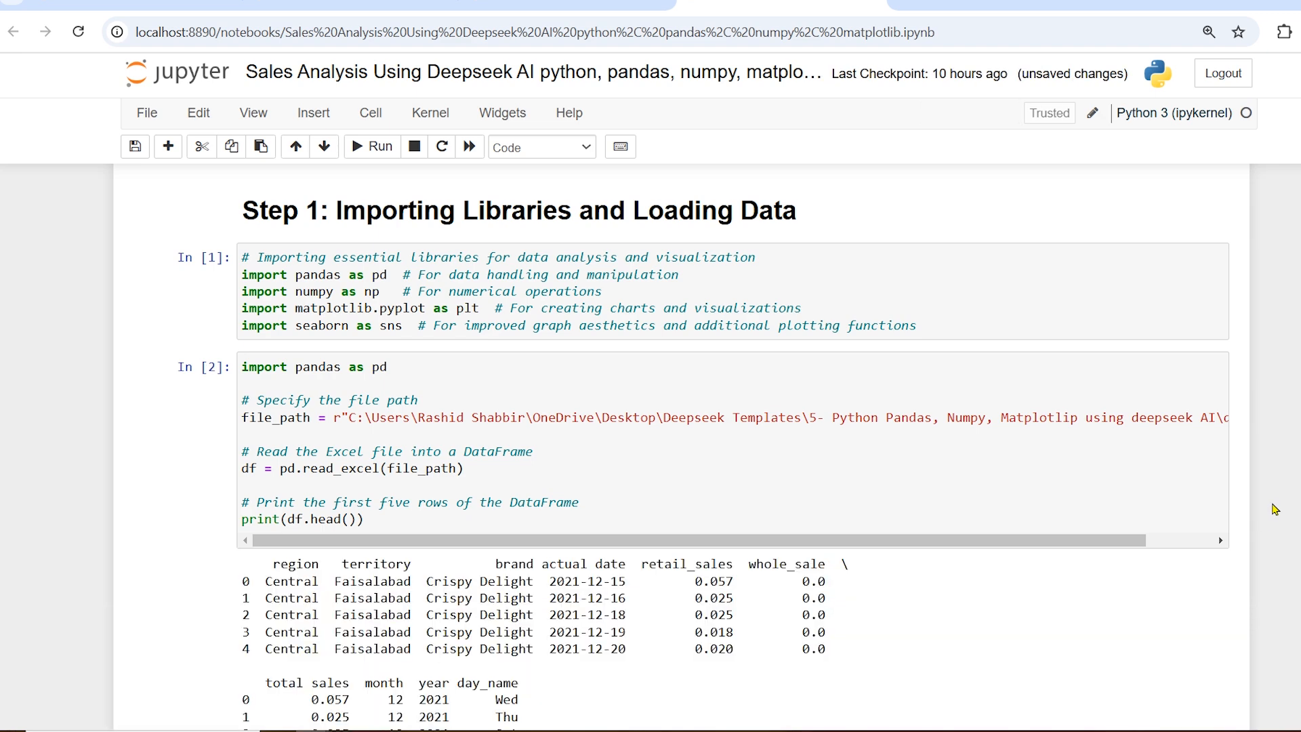
scroll(down, 3)
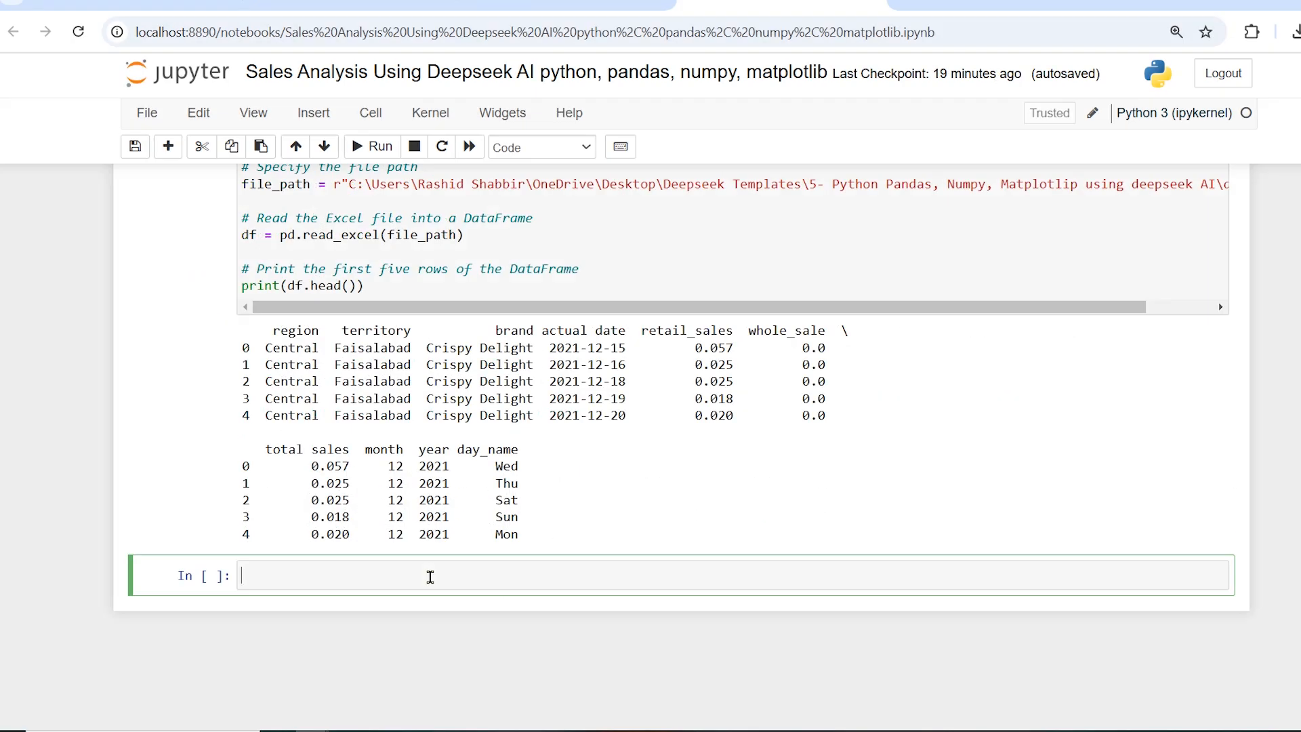
Set the 'Step 2: Checking for Missing Values' cell type to Heading
click(540, 147)
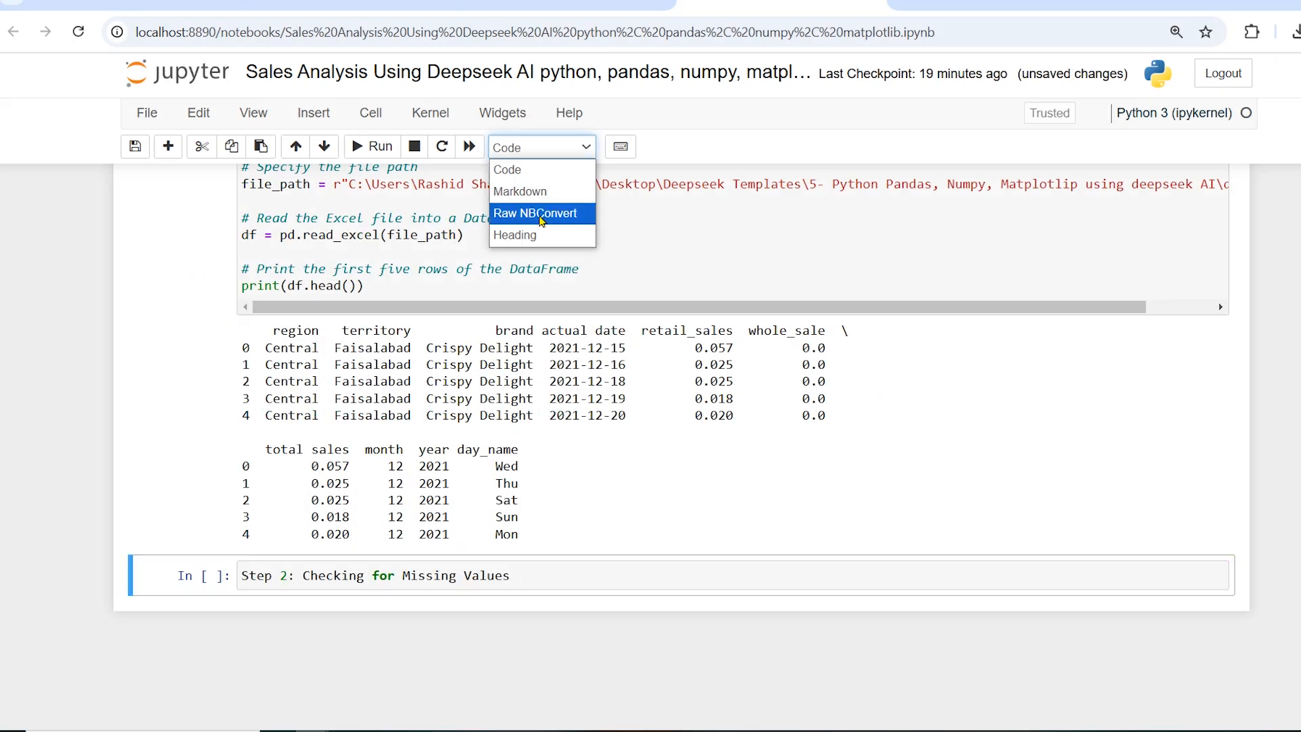
click(521, 192)
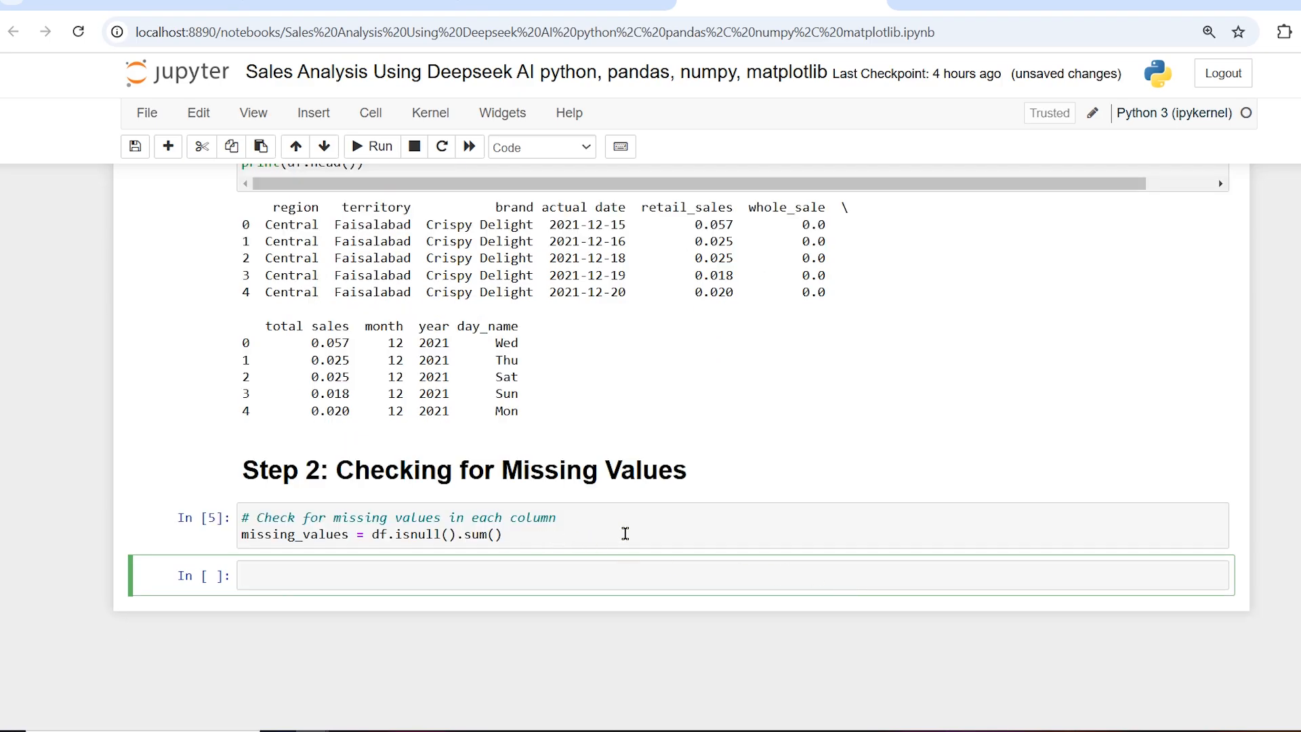
Enter print(missing_values) in a new cell to display per-column missing counts
text(print())
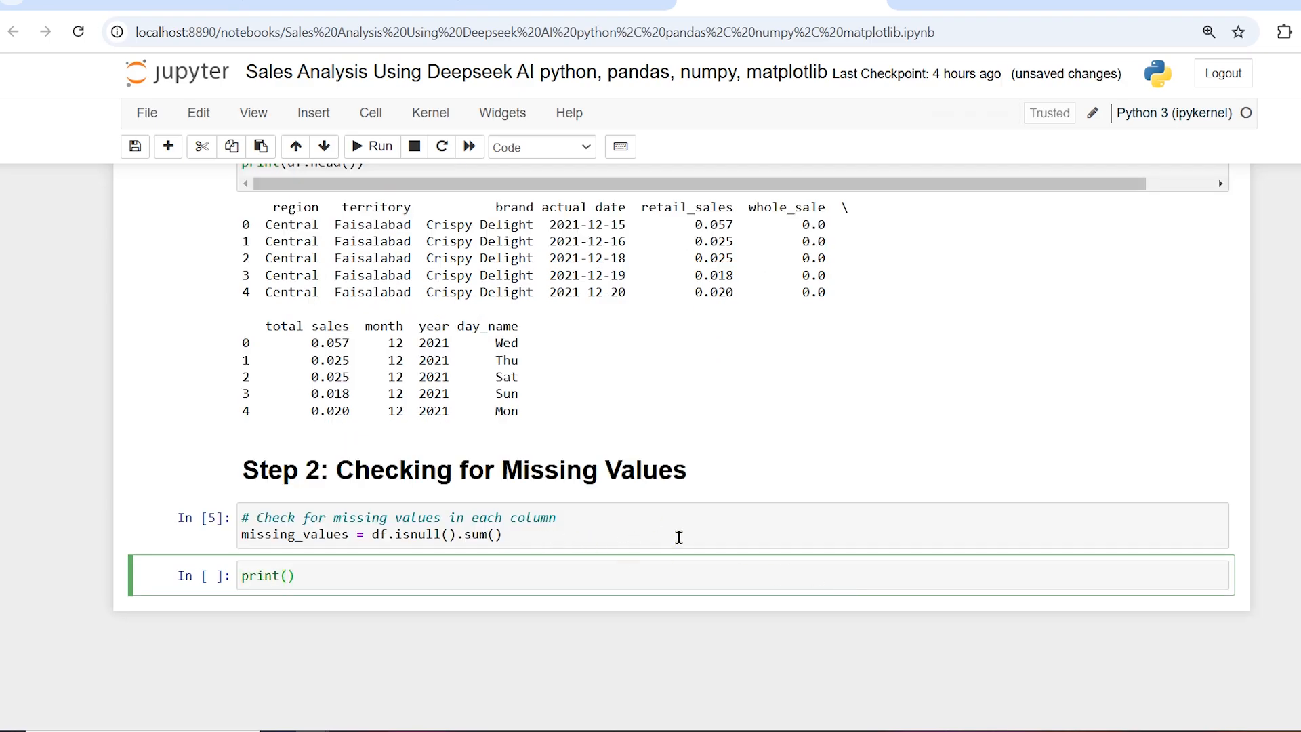
text(missing_values)
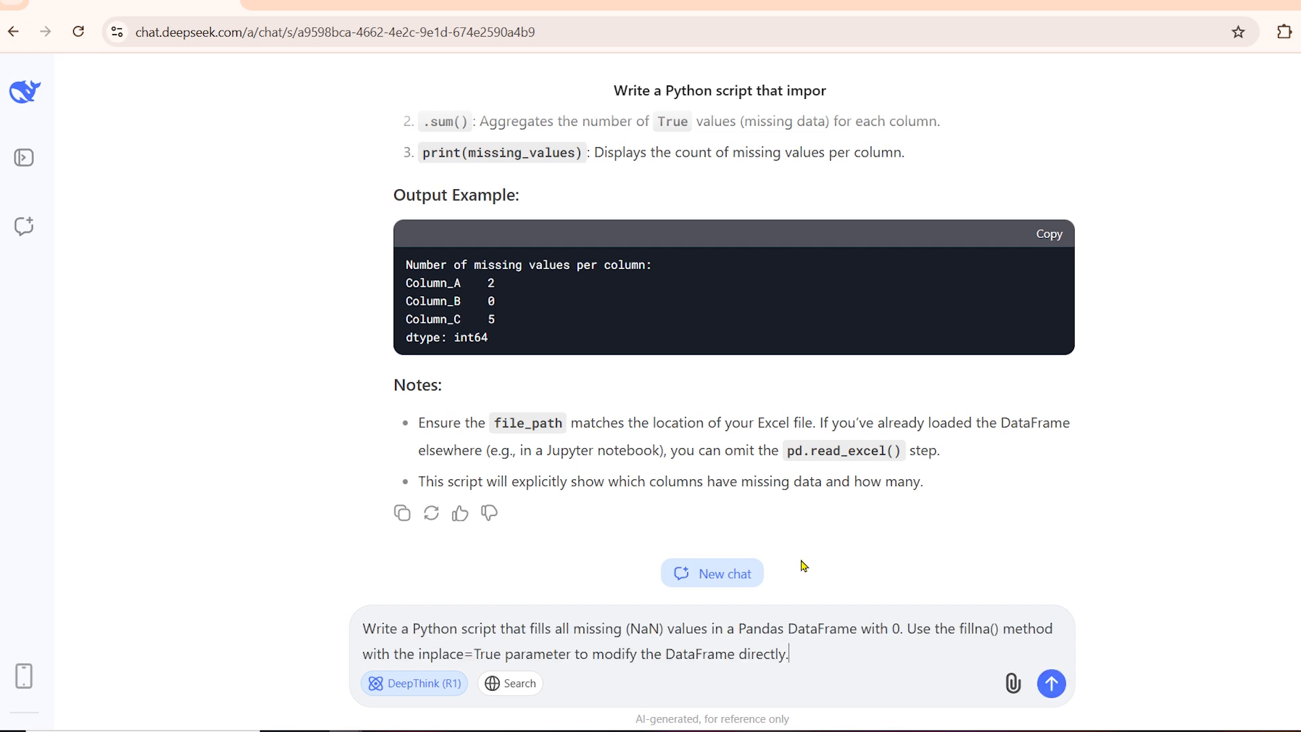
Send the fillna prompt to DeepSeek and select the returned df.fillna(0, inplace=True) code
click(1051, 684)
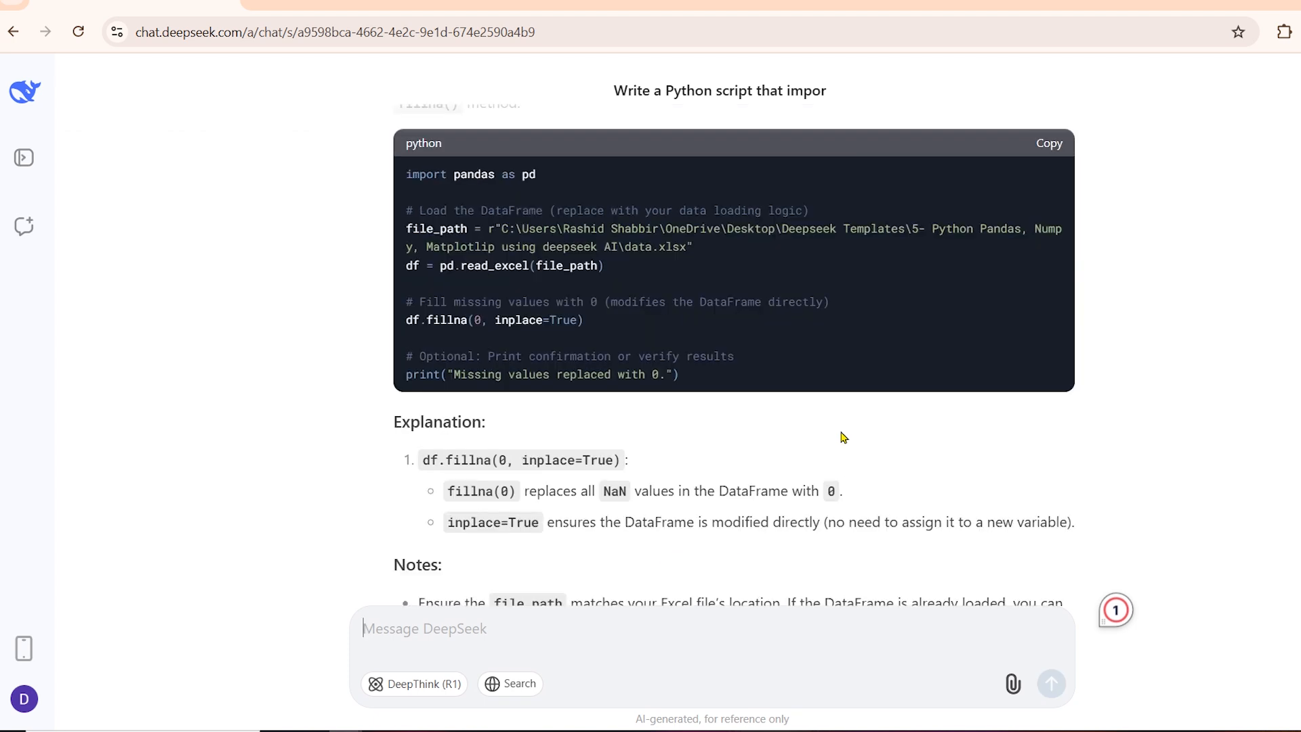
drag(406, 301, 584, 321)
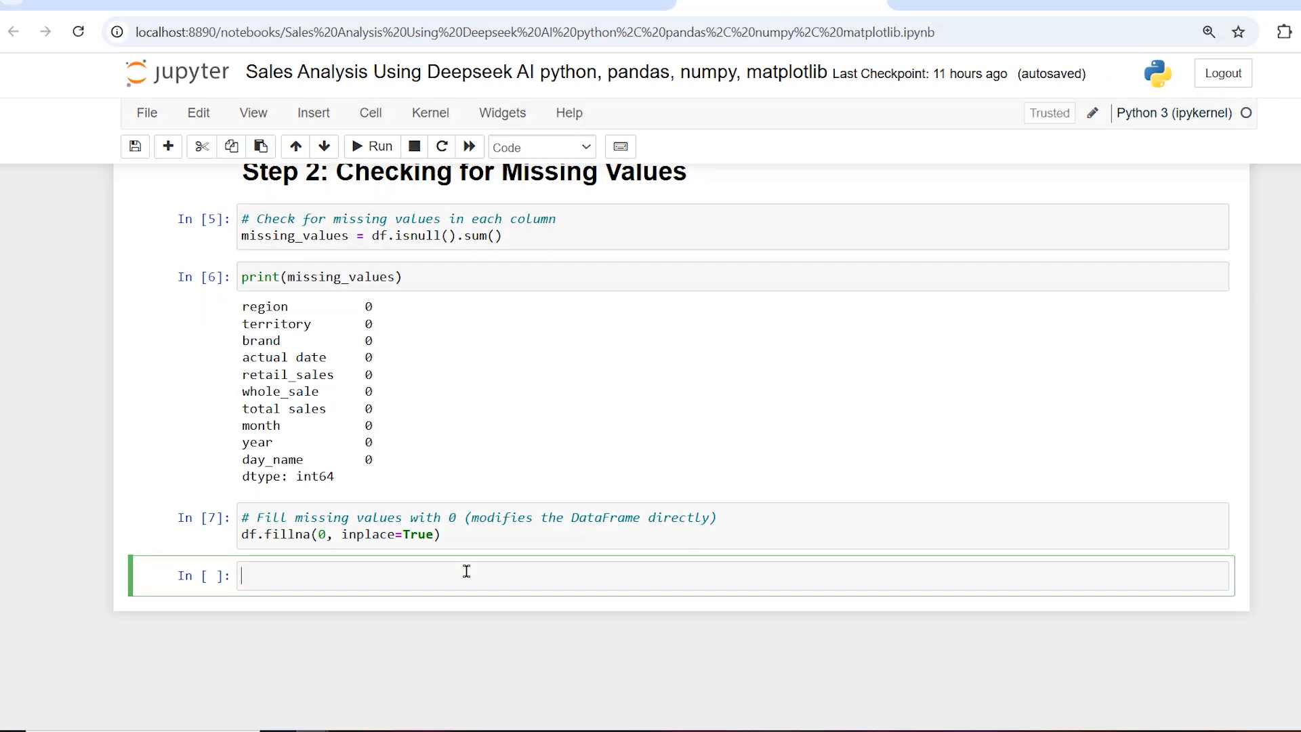
Add the 'Step 3: Understanding the Data' heading, get DeepSeek's info code, and run df.info()
text(Step 3: Understanding the Data)
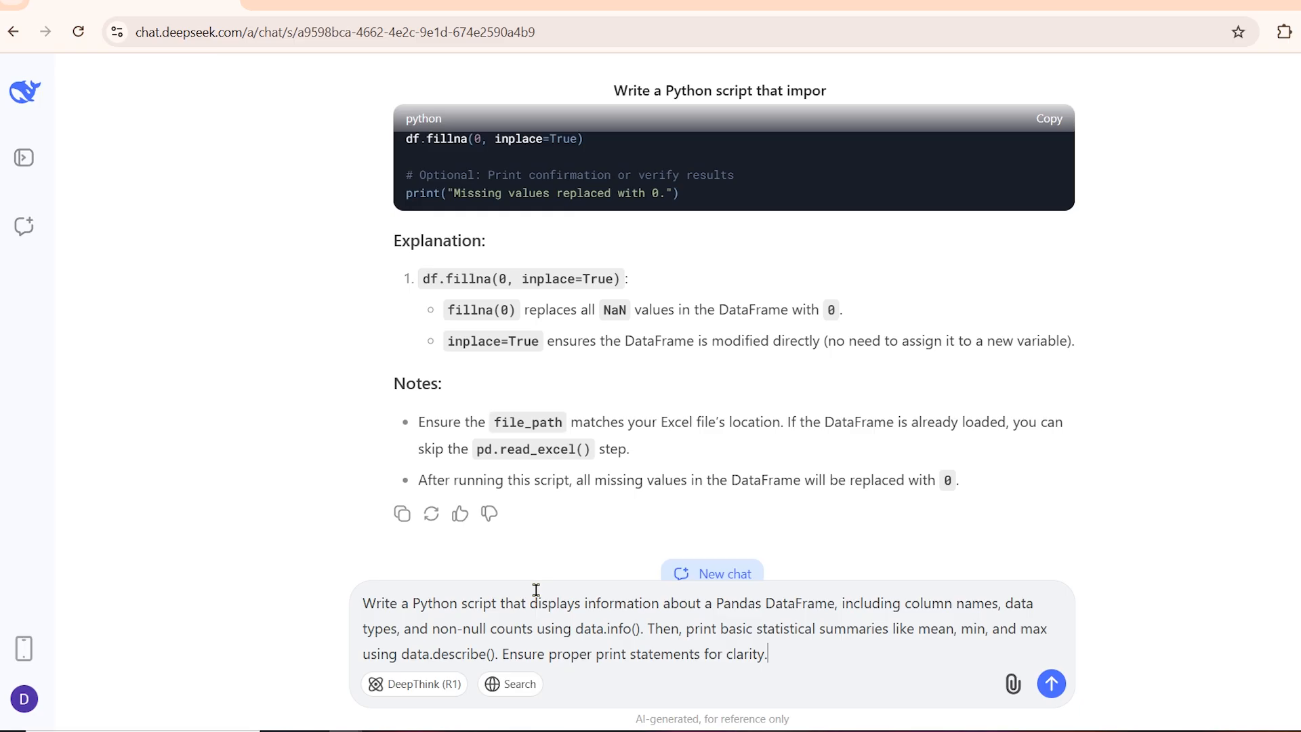
click(1051, 684)
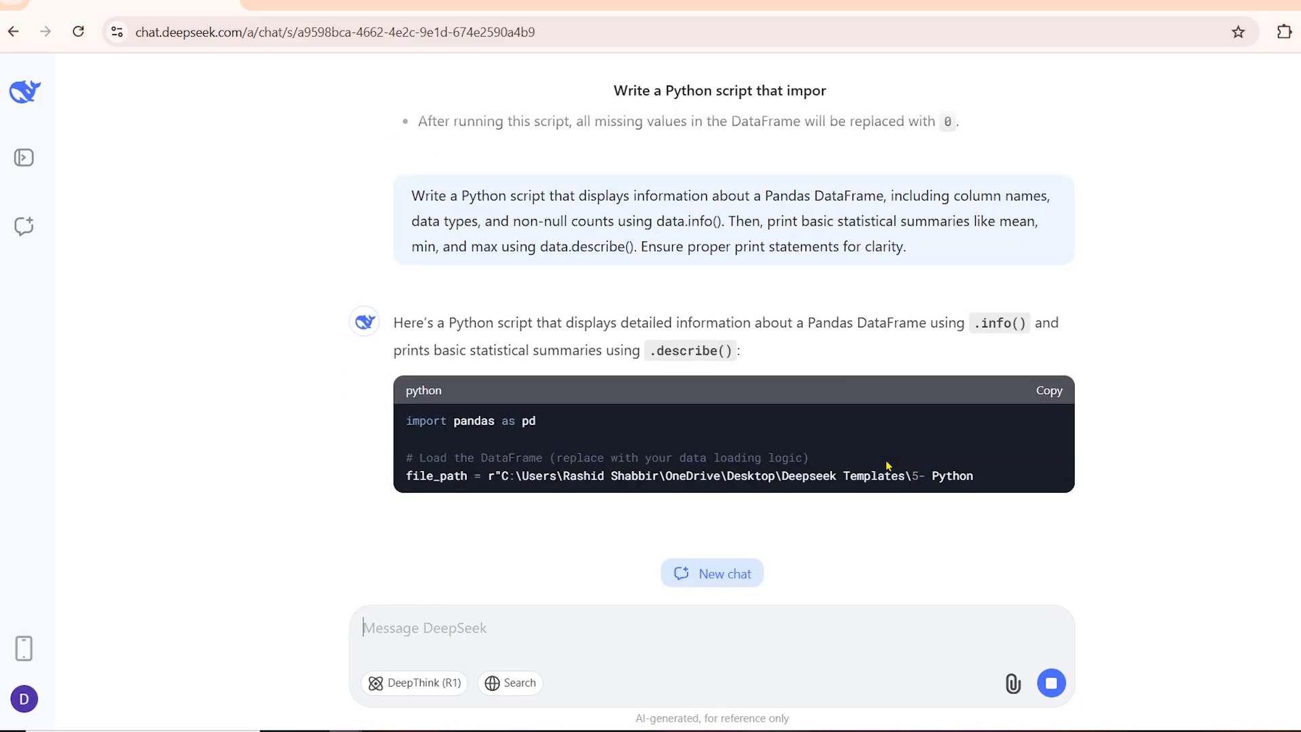
scroll(down, 3)
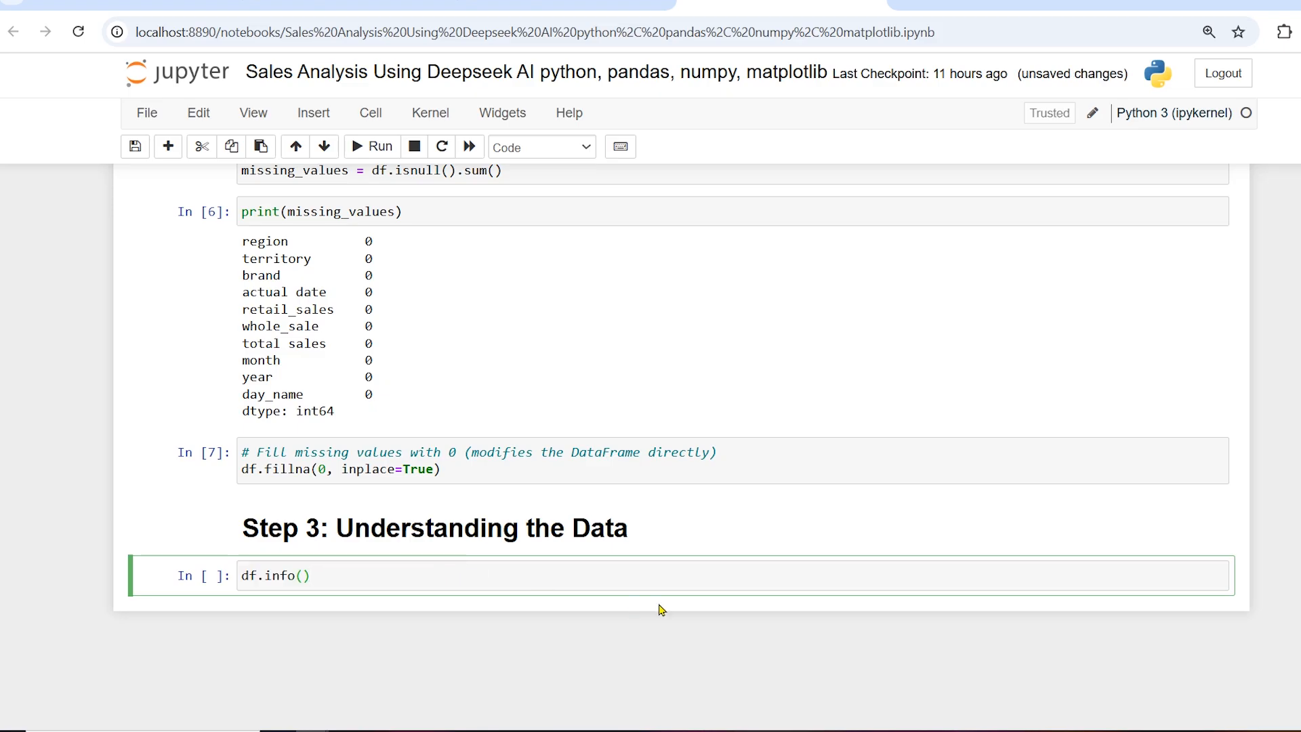
click(372, 146)
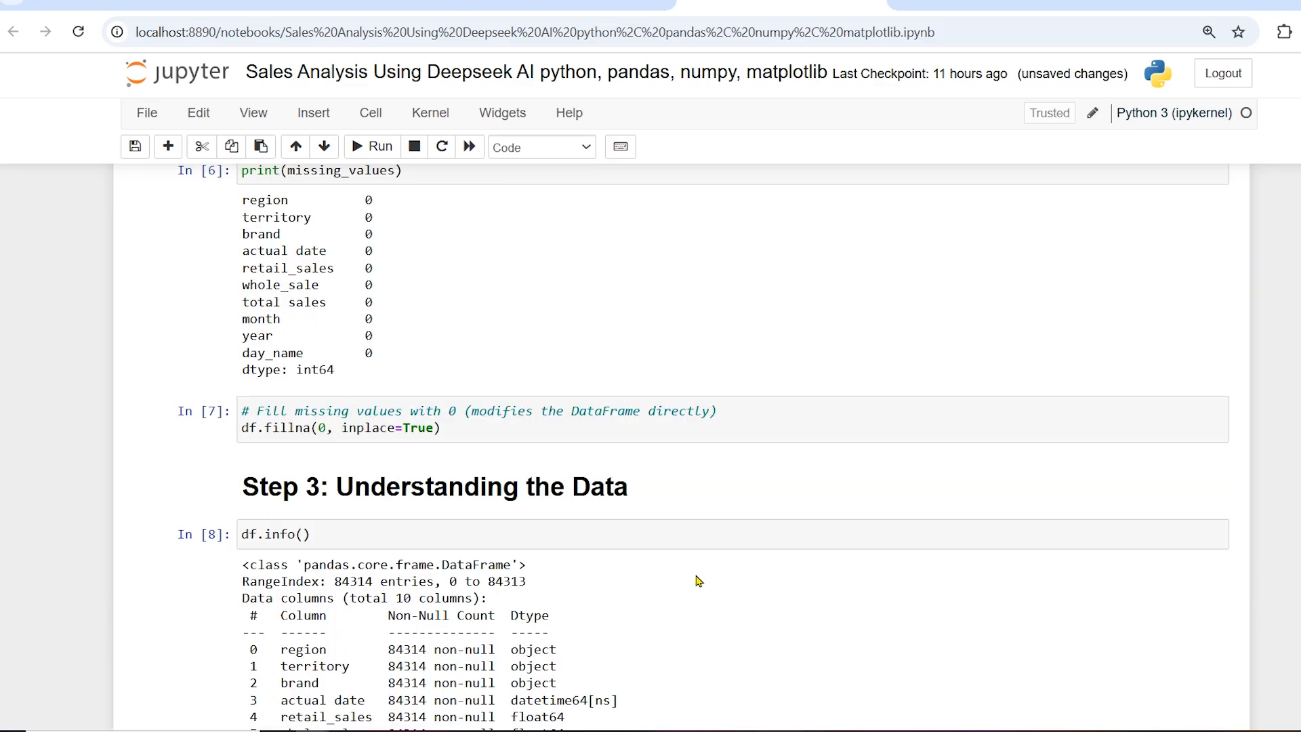
scroll(down, 3)
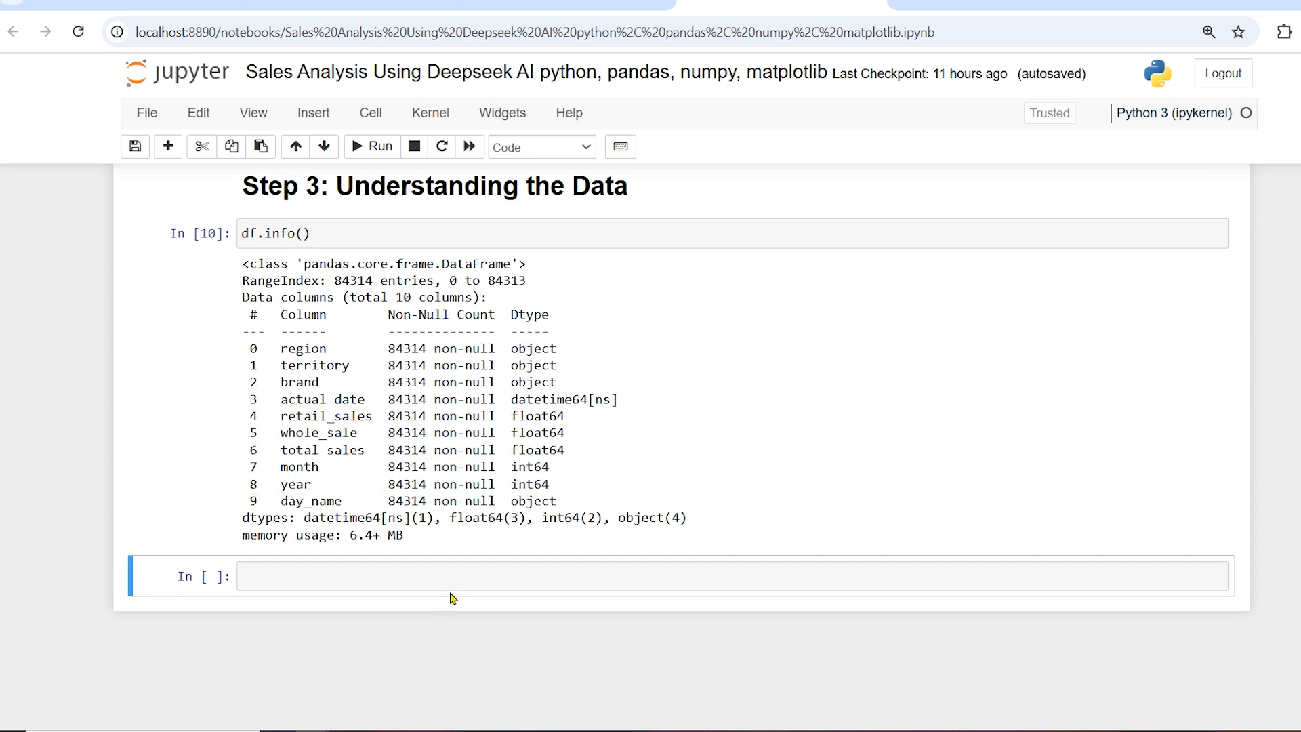
Return to DeepSeek and send the monthly sales trend request
click(541, 147)
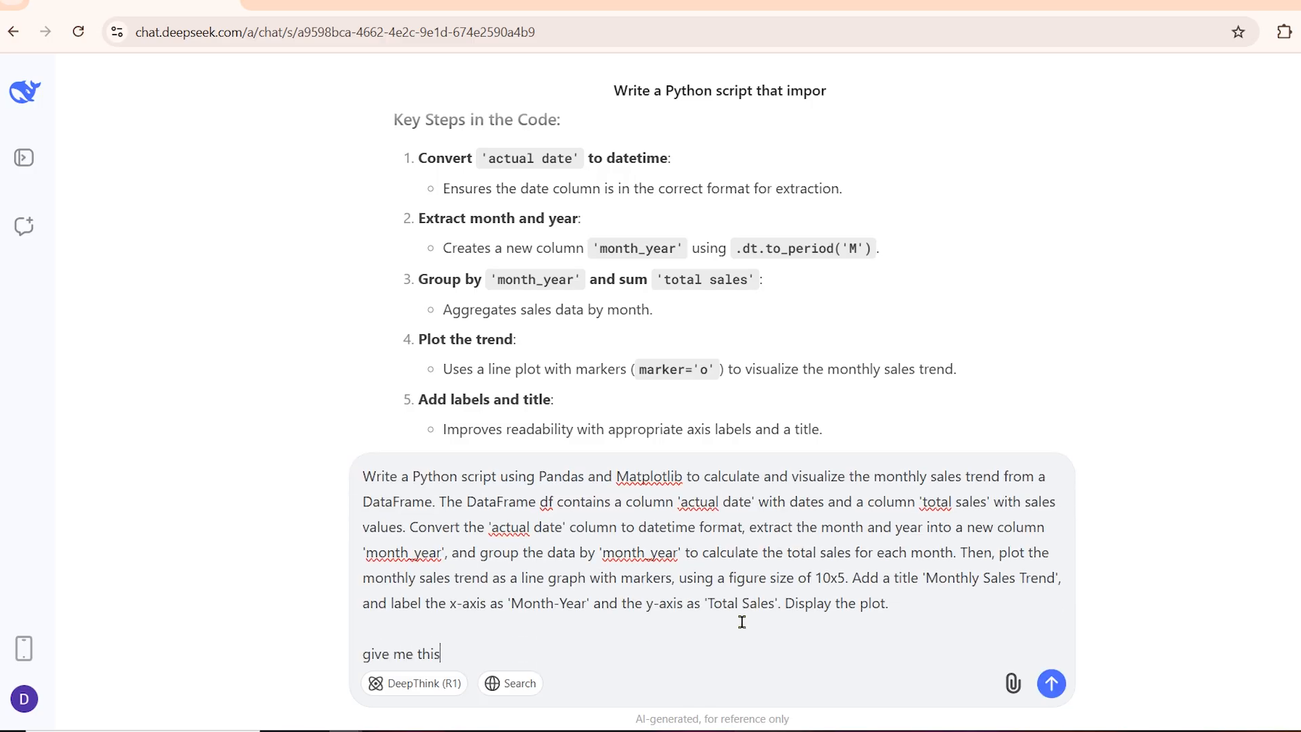
click(1050, 683)
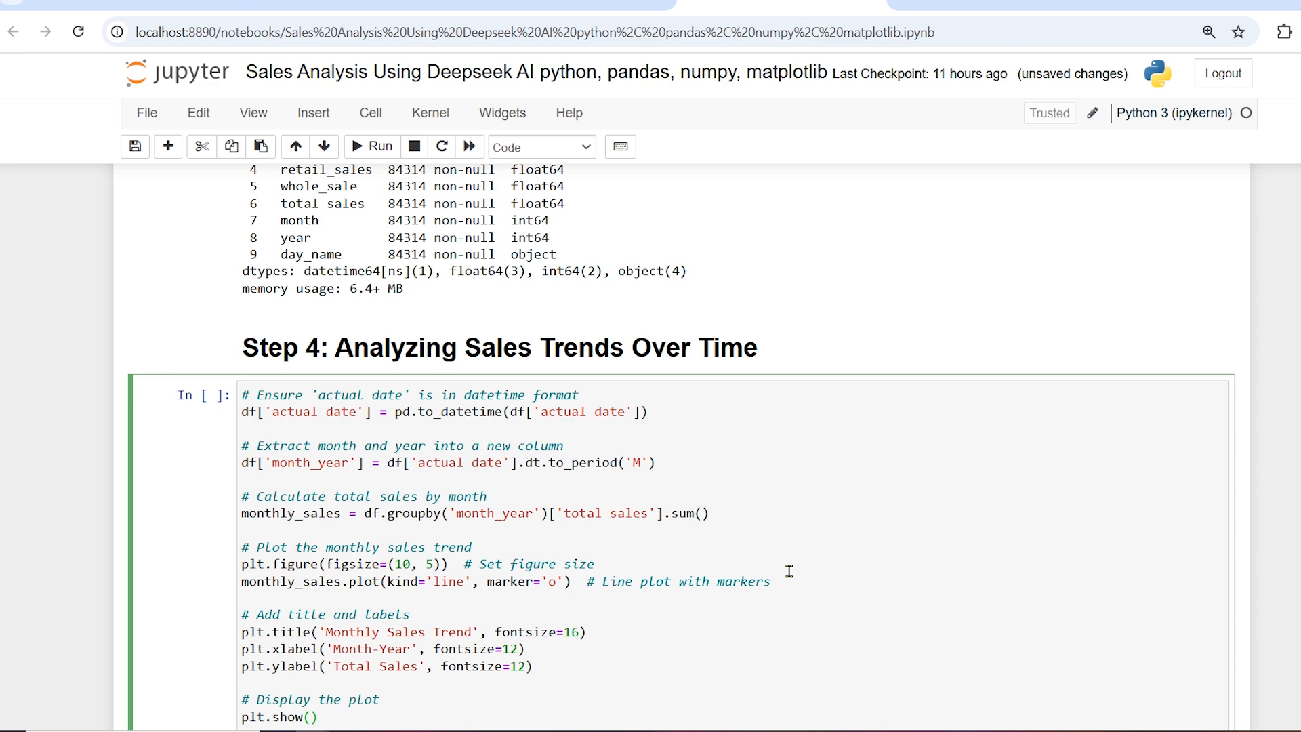
Run the Step 4 monthly trend cell and scroll to the Monthly Sales Trend line chart
click(370, 146)
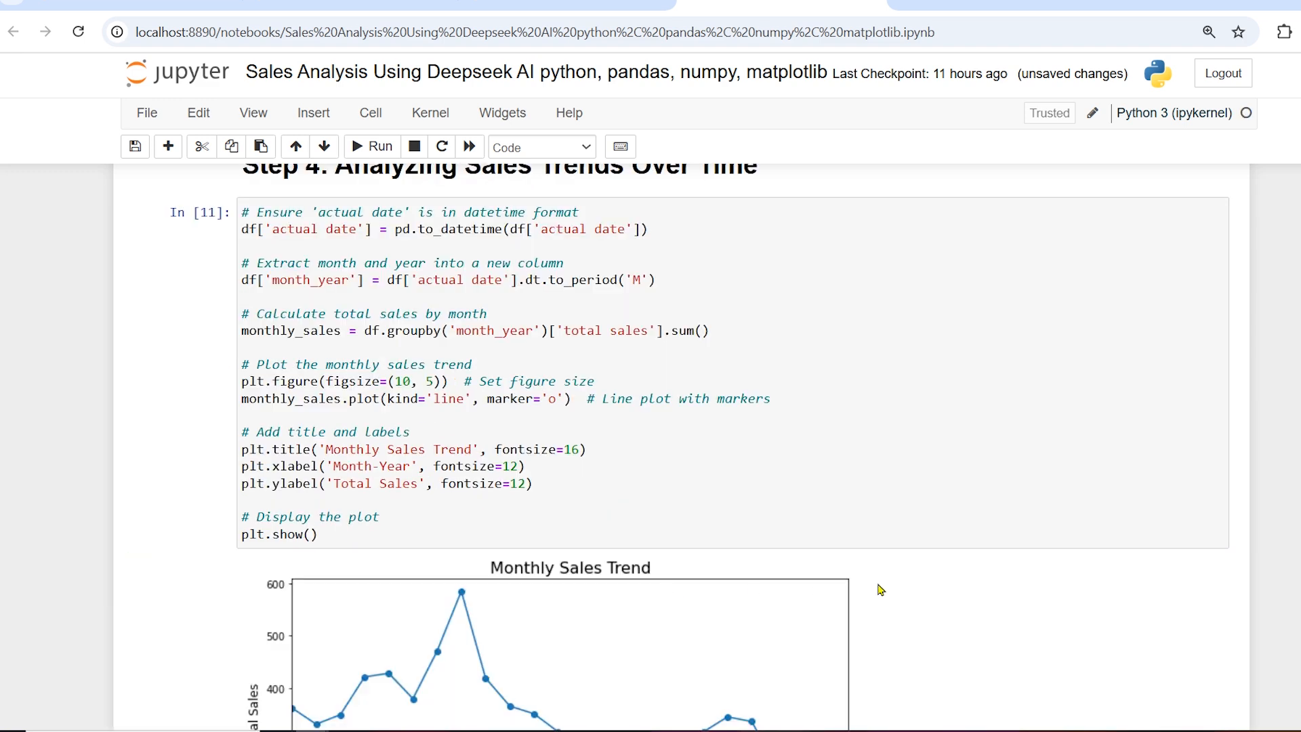
scroll(down, 3)
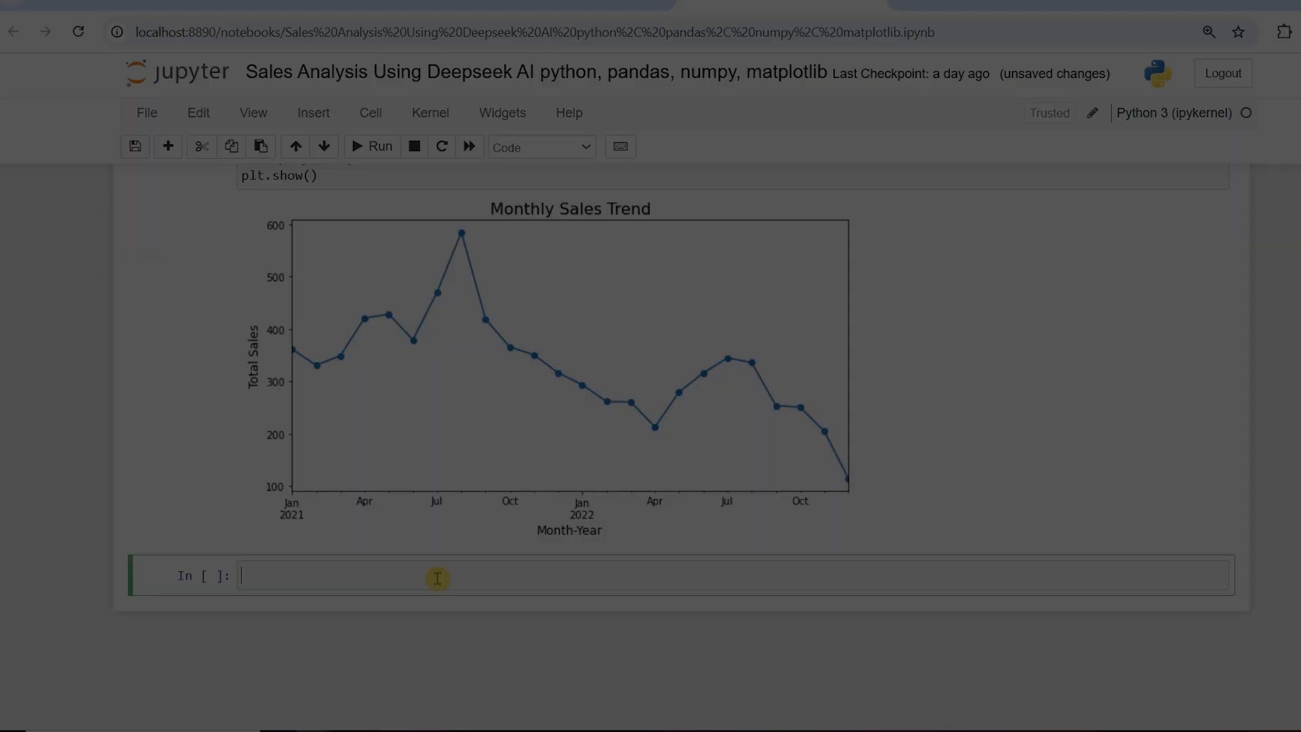
Set the 'Step 5: Sales by Day of the Week' cell type to Markdown
click(539, 147)
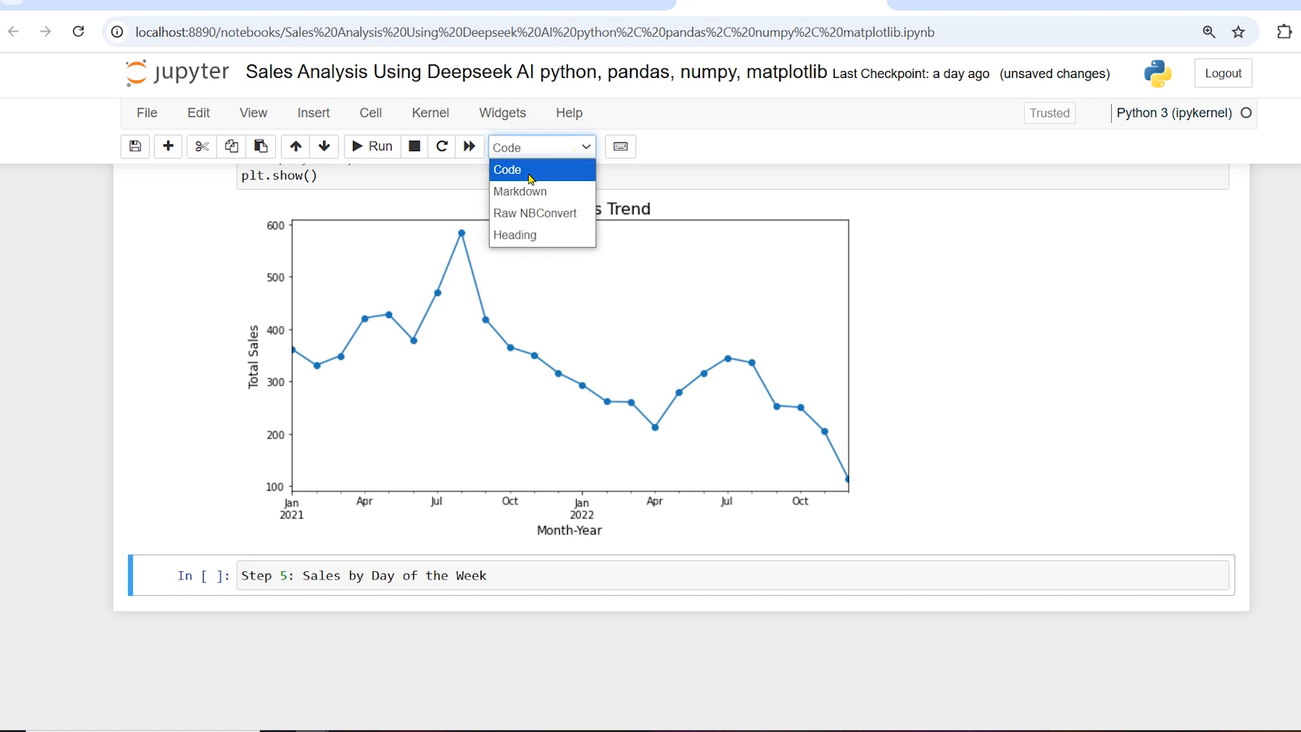
click(520, 191)
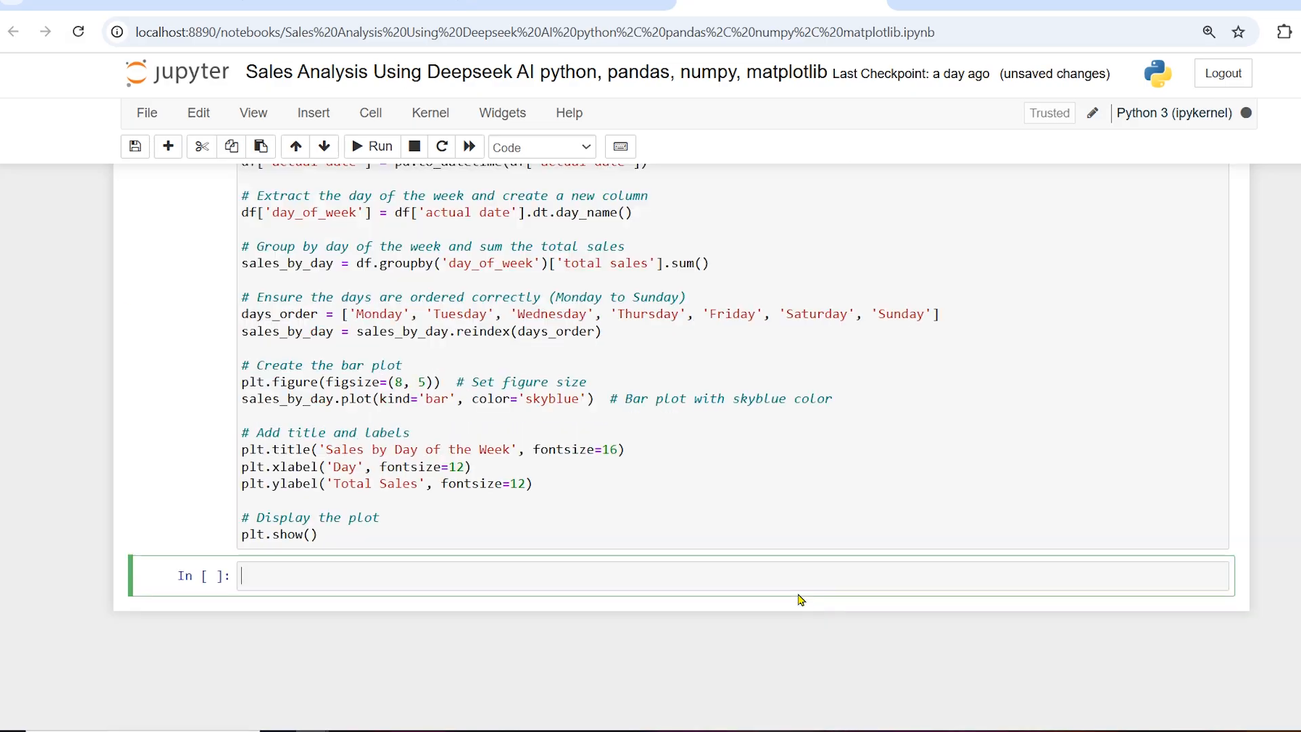
mouse_move(195, 580)
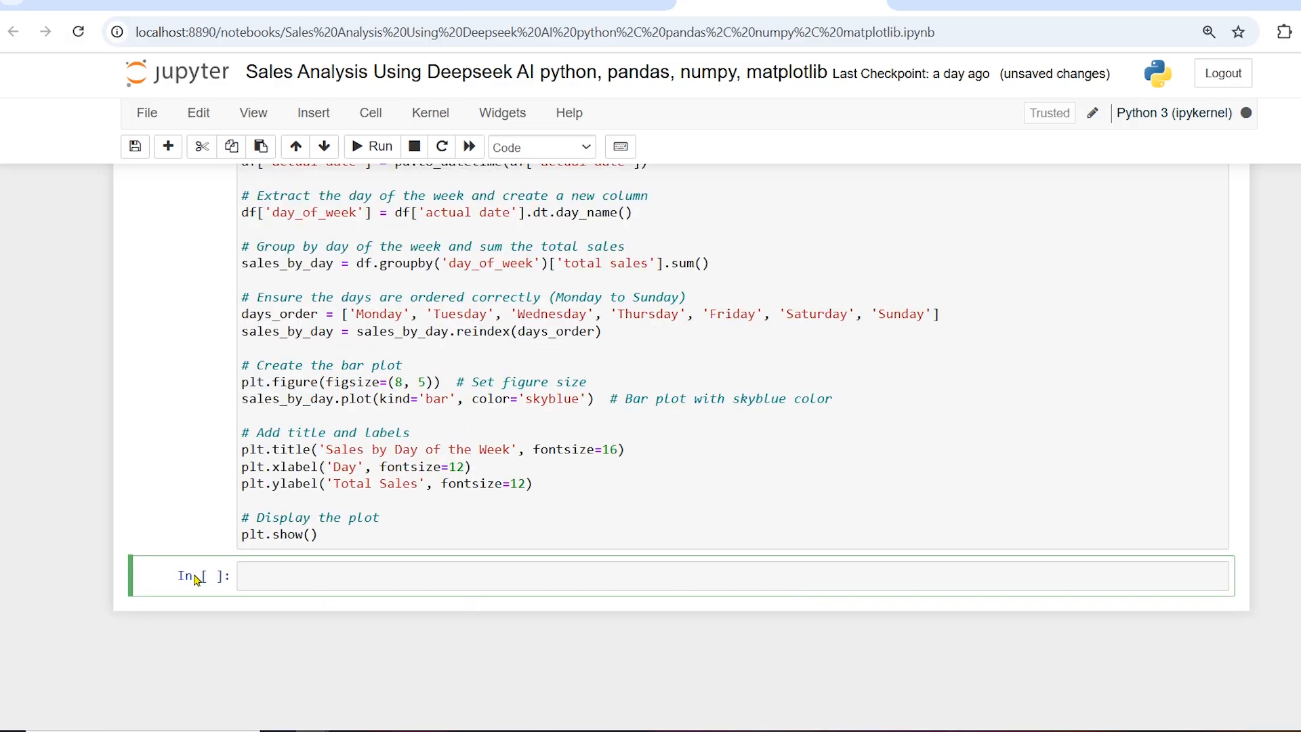
Run the day-of-week cell to draw the Sales by Day of the Week bar chart
click(371, 147)
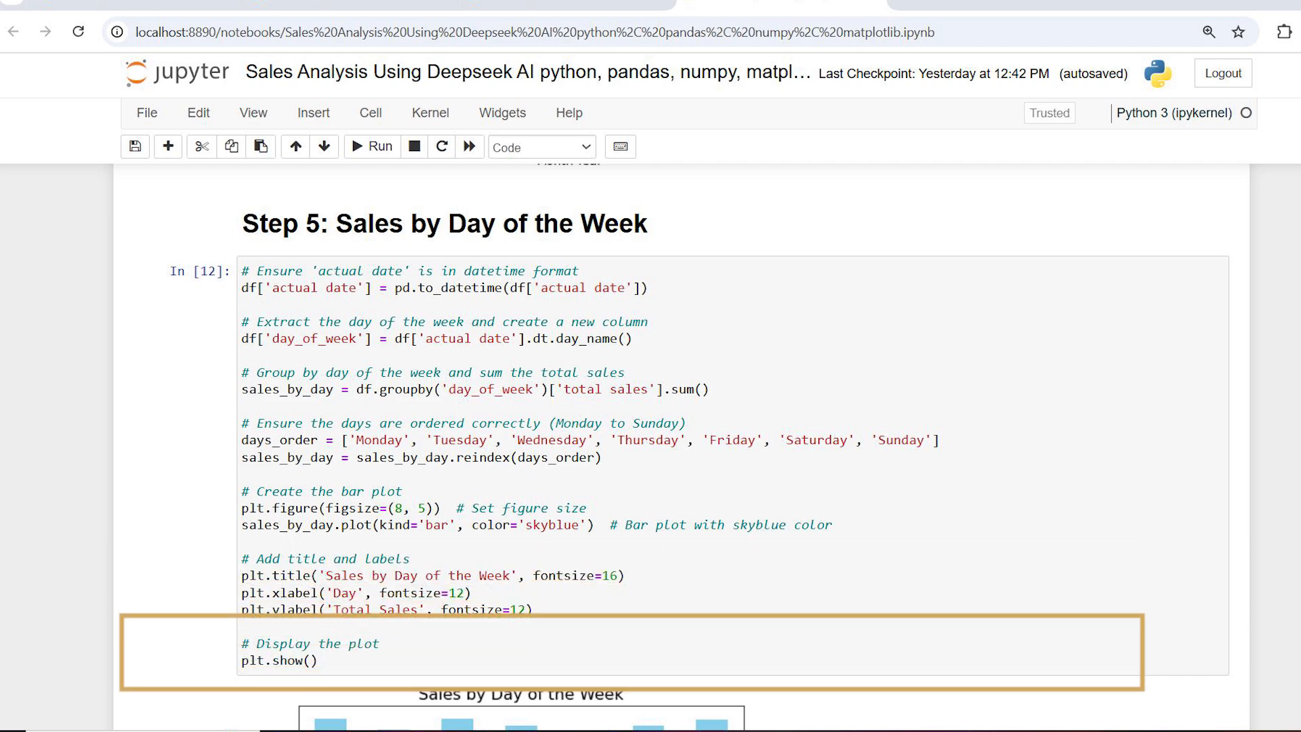
Run the Step 6 region code cell to plot green Sales by Region bars
scroll(down, 3)
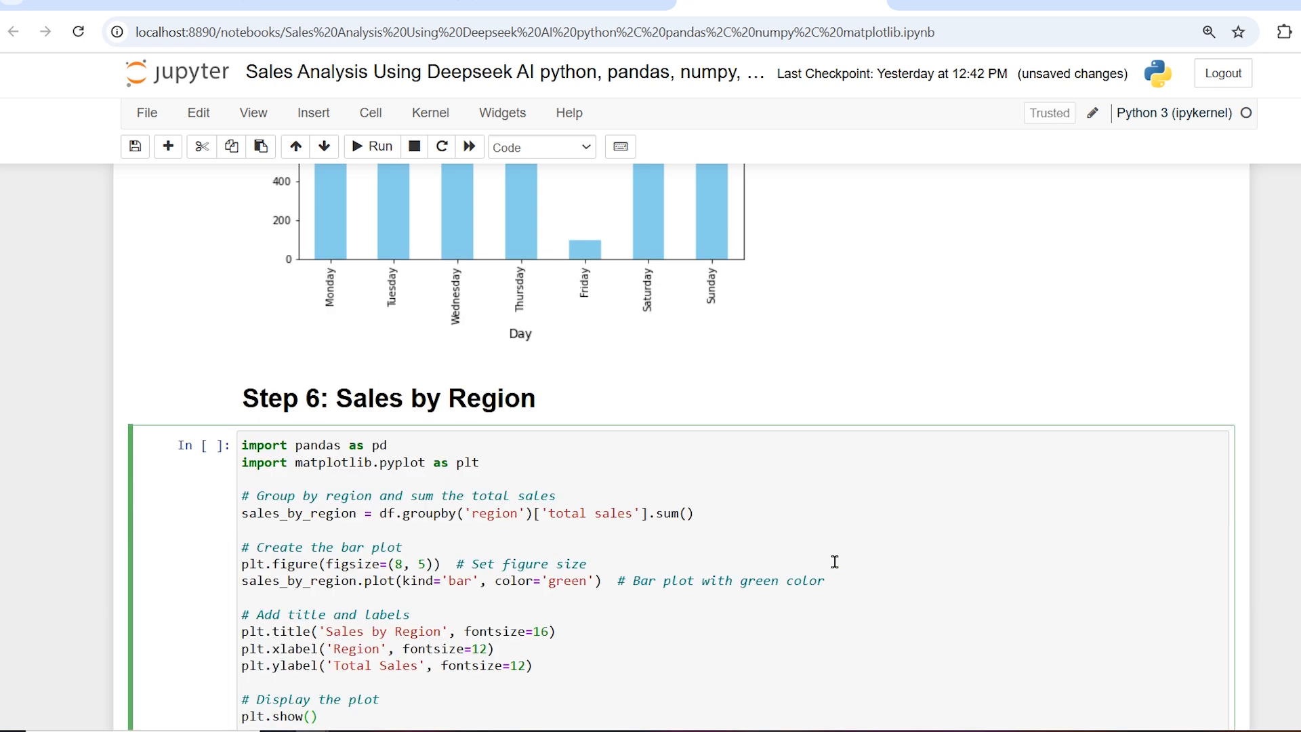
click(372, 146)
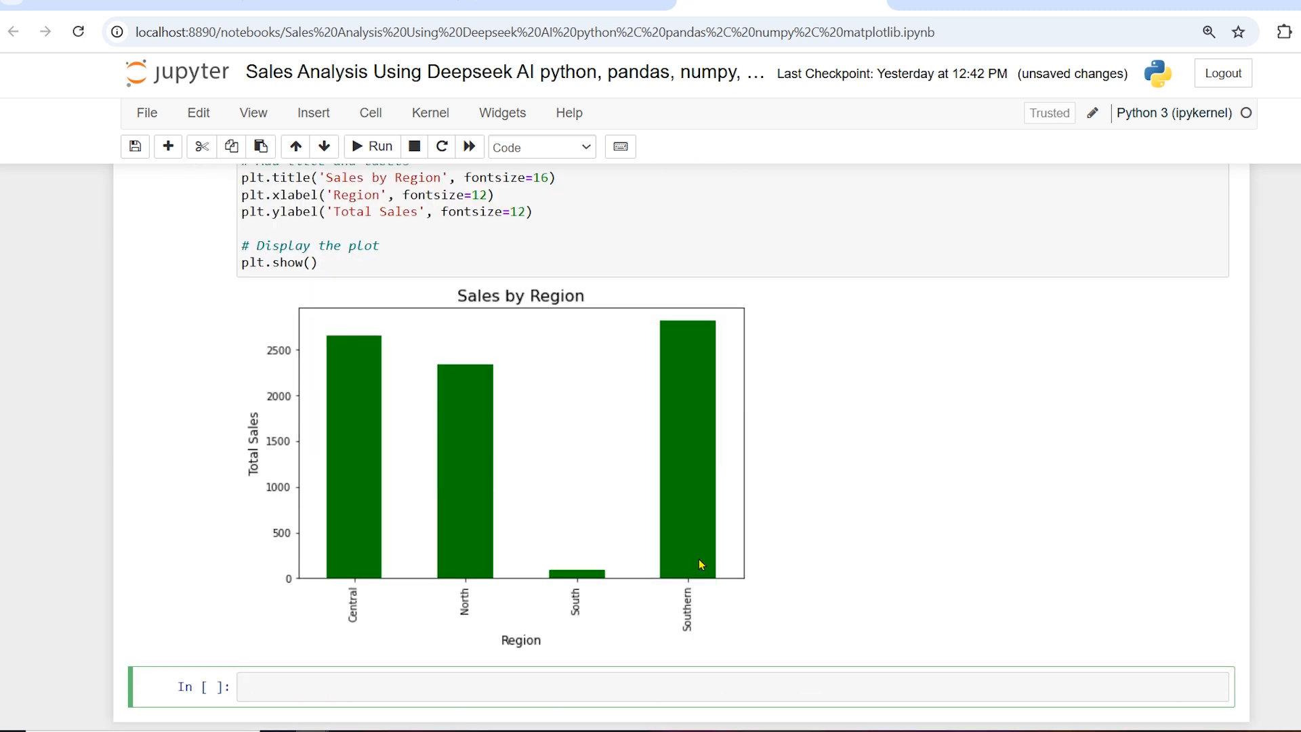
Scroll below the region chart to the new 'Step 7: Sales Performance by Brand' cell
scroll(down, 3)
text(Step 7: Sales Performance by Brand)
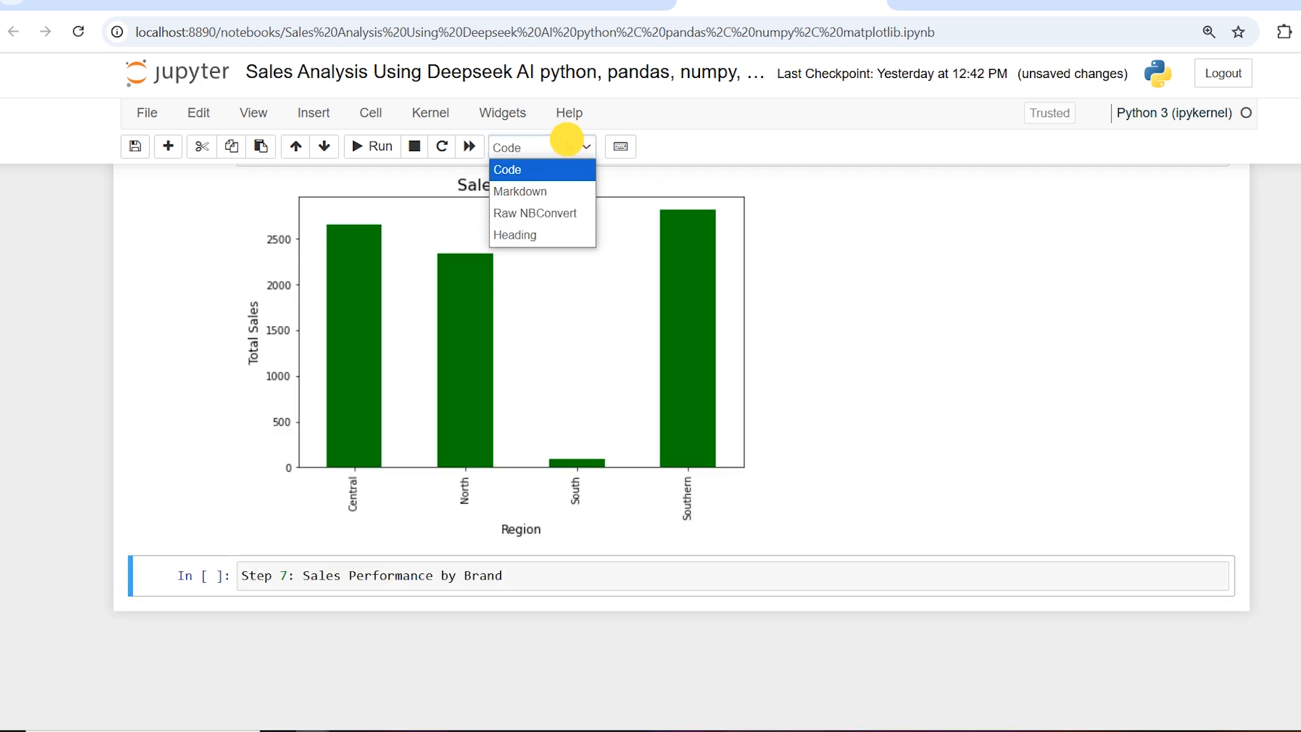
Make 'Step 7: Sales Performance by Brand' a heading and send the brand chart prompt to DeepSeek
click(515, 235)
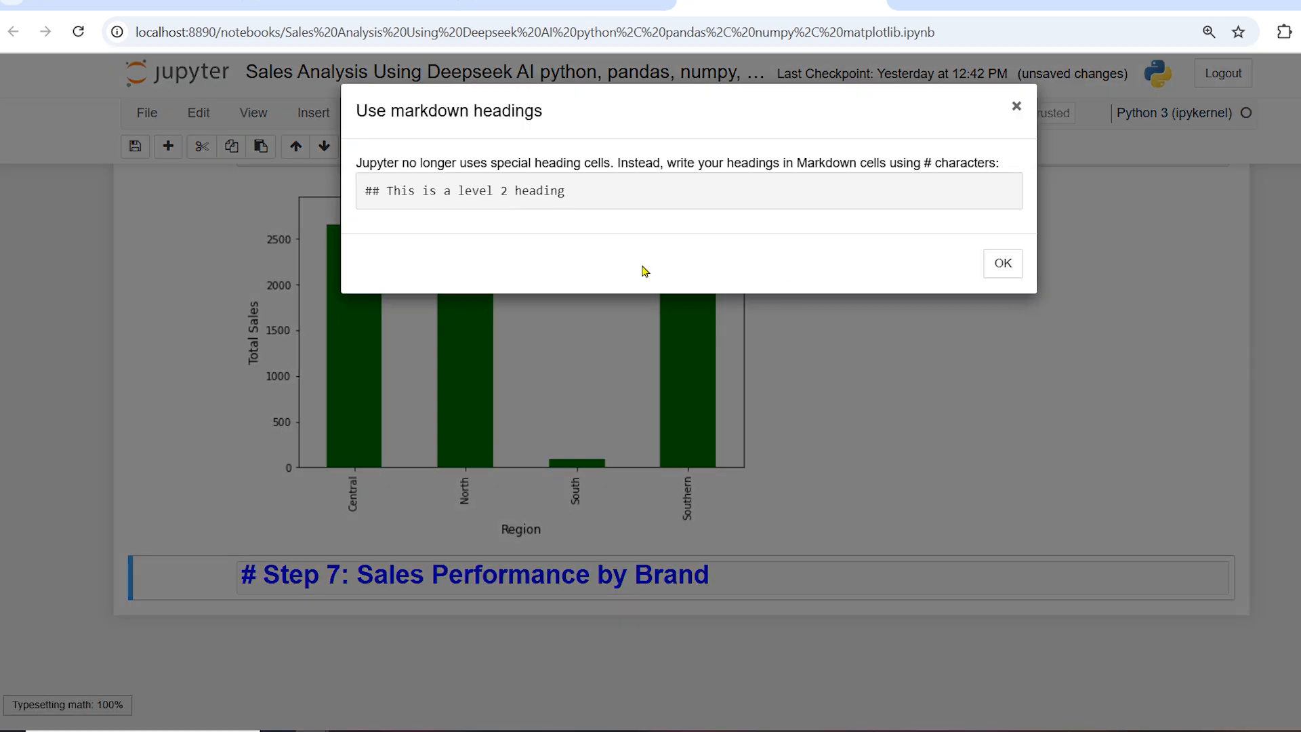
click(1001, 263)
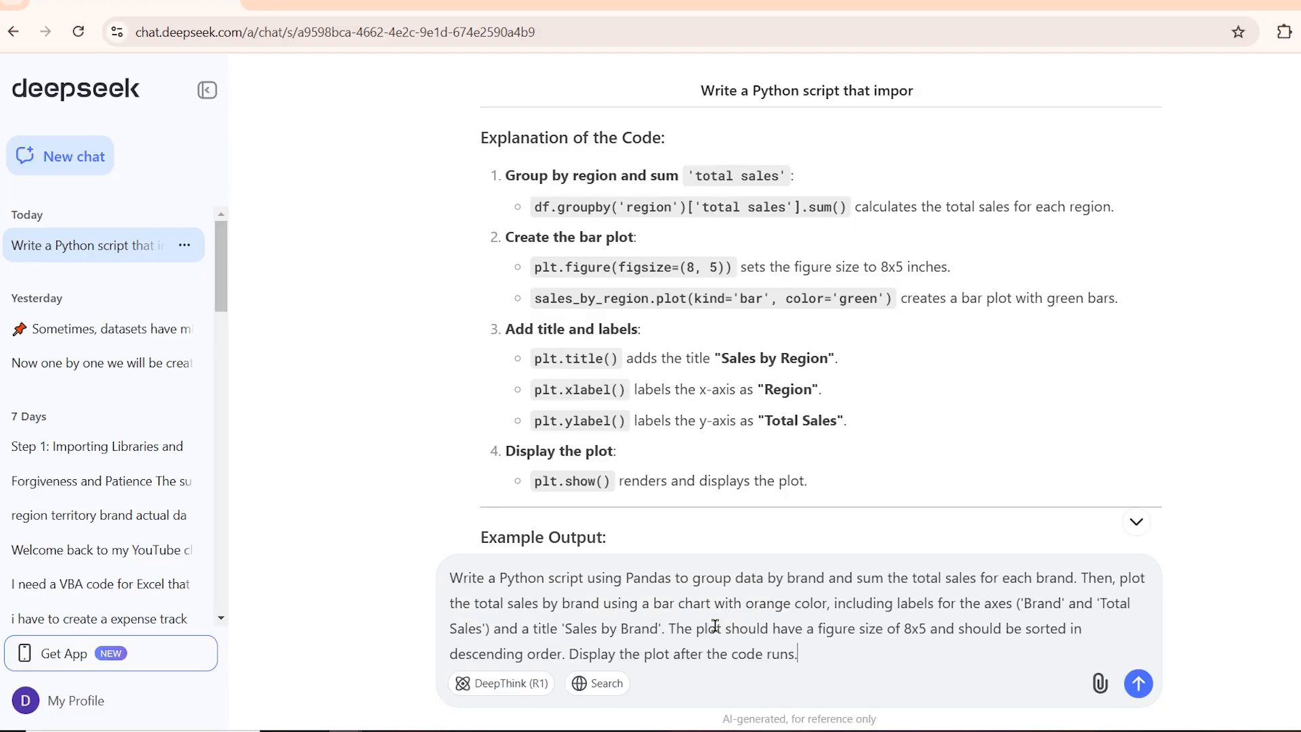
click(1138, 683)
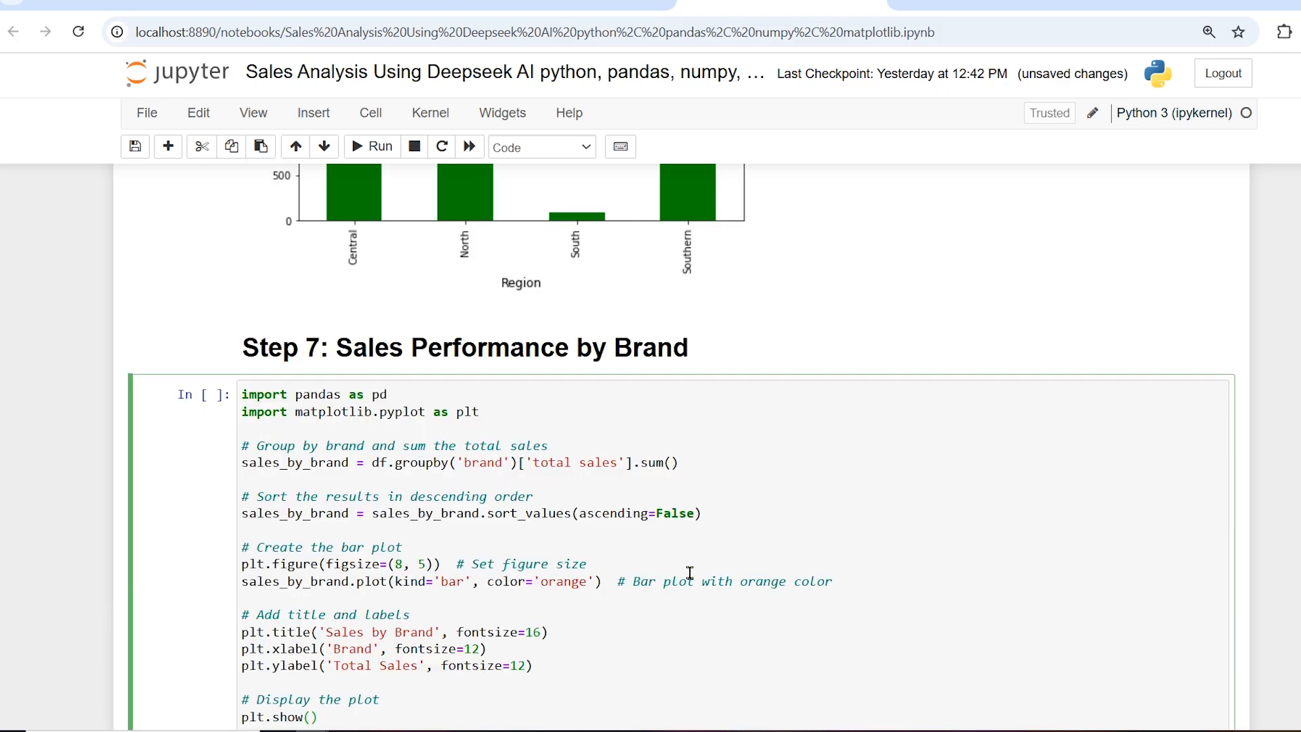
Run the Step 7 brand cell to draw the orange Sales by Brand bar chart
click(372, 148)
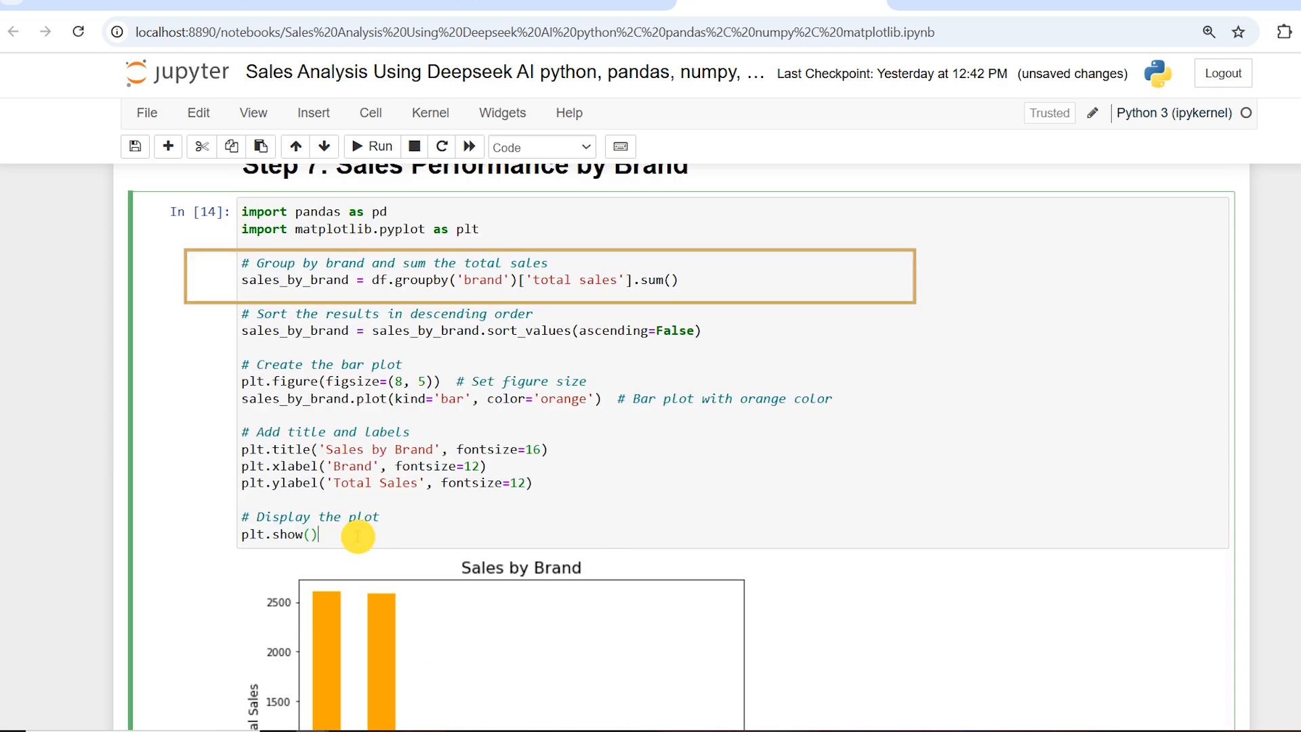
mouse_move(598, 535)
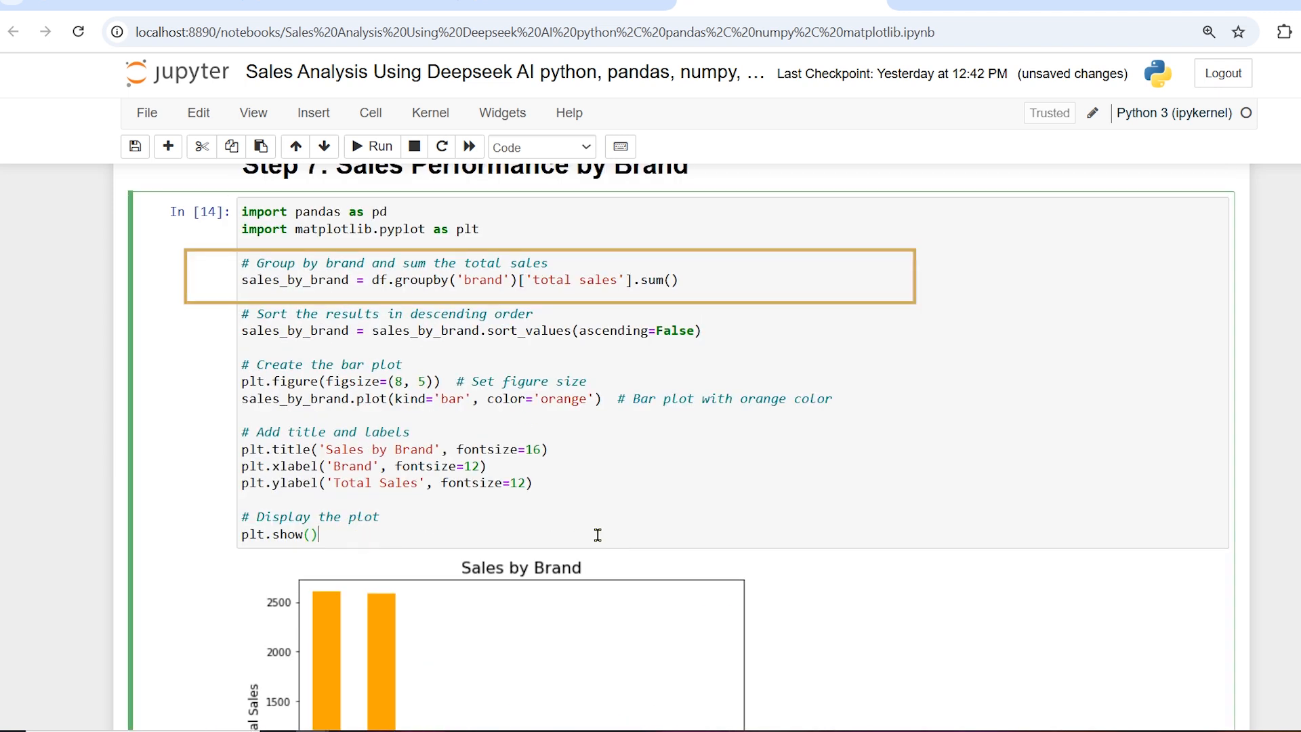